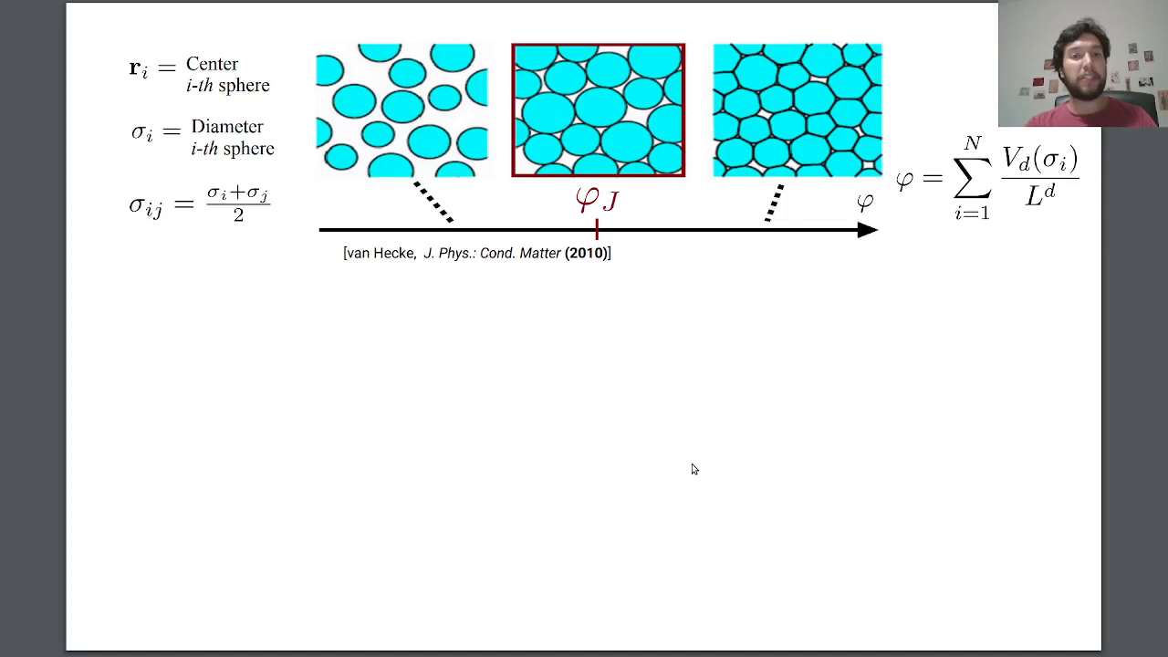
pyautogui.moveTo(672, 194)
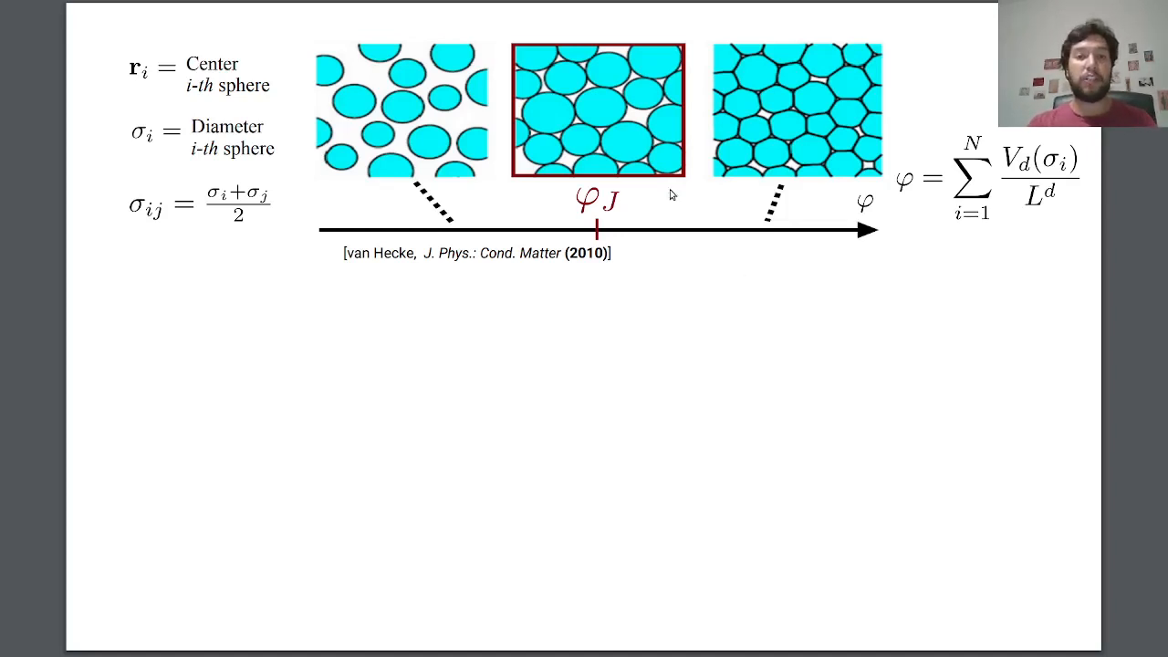
pyautogui.moveTo(640, 194)
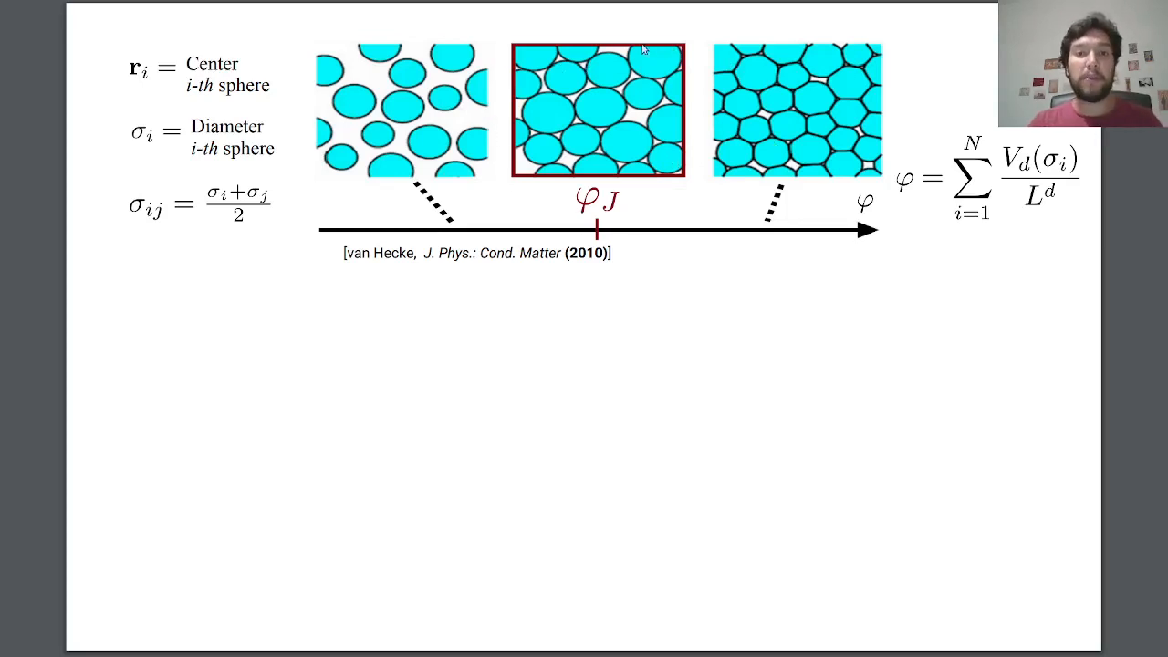
pyautogui.moveTo(646, 87)
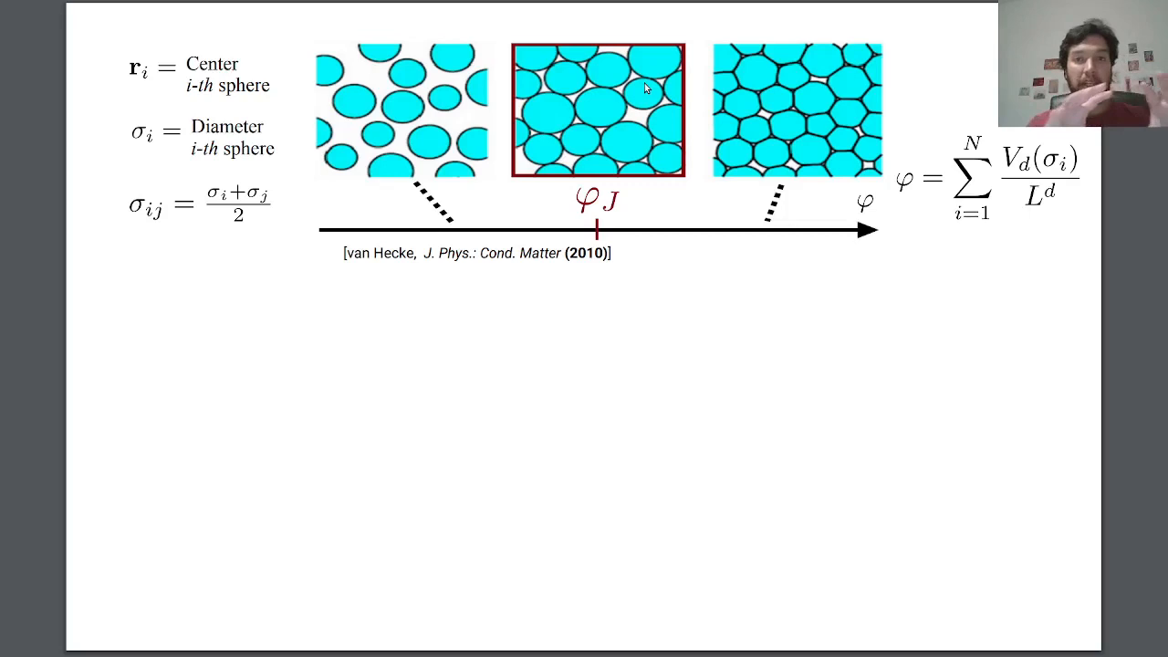
pyautogui.moveTo(382, 88)
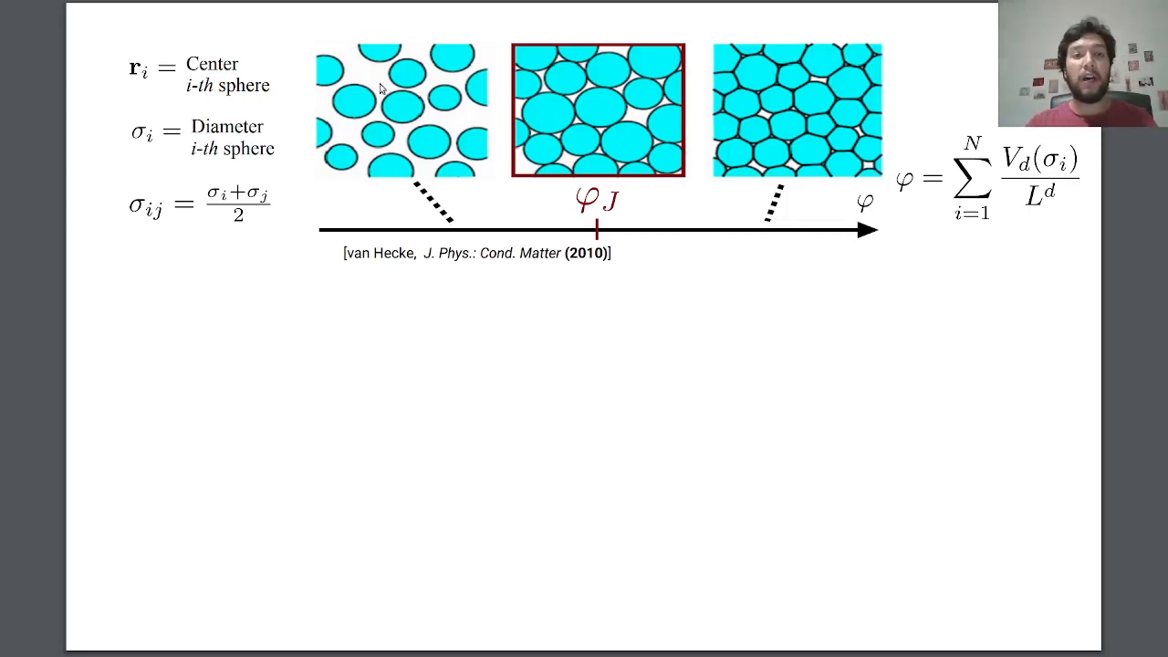
pyautogui.moveTo(240, 71)
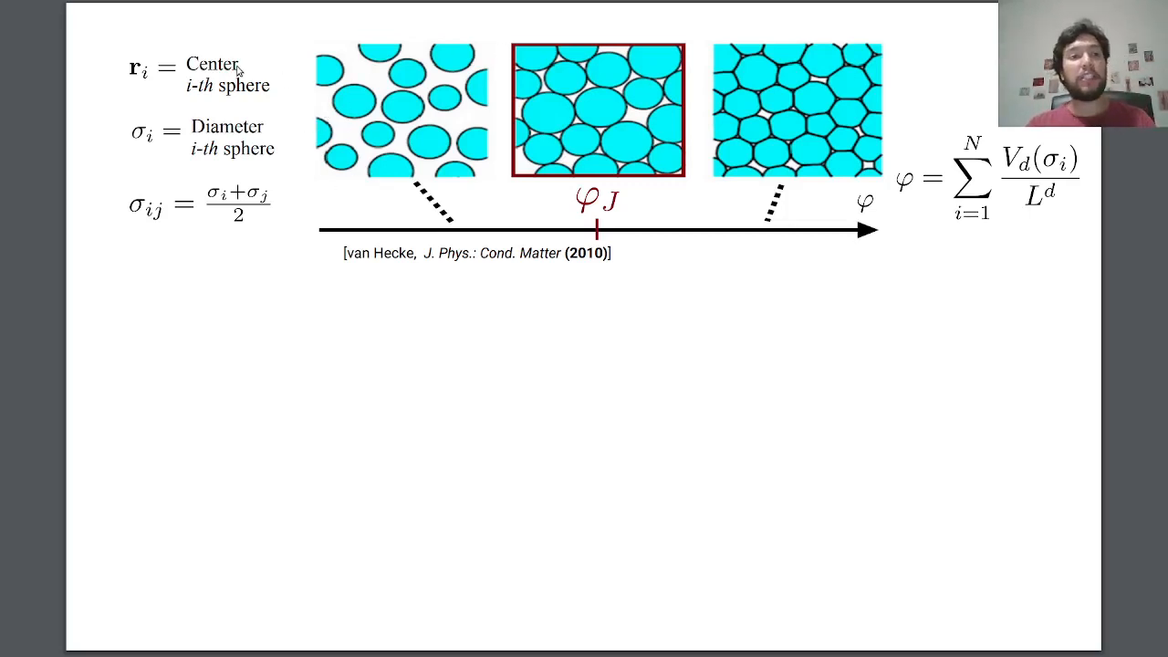
pyautogui.moveTo(156, 97)
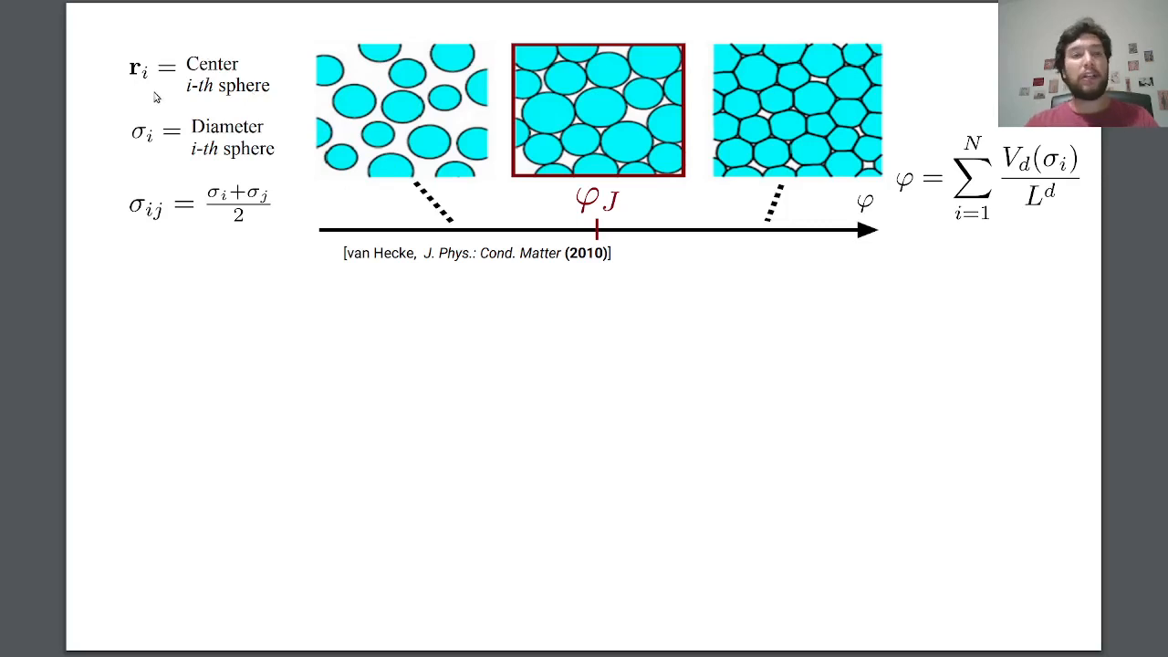
pyautogui.moveTo(208, 114)
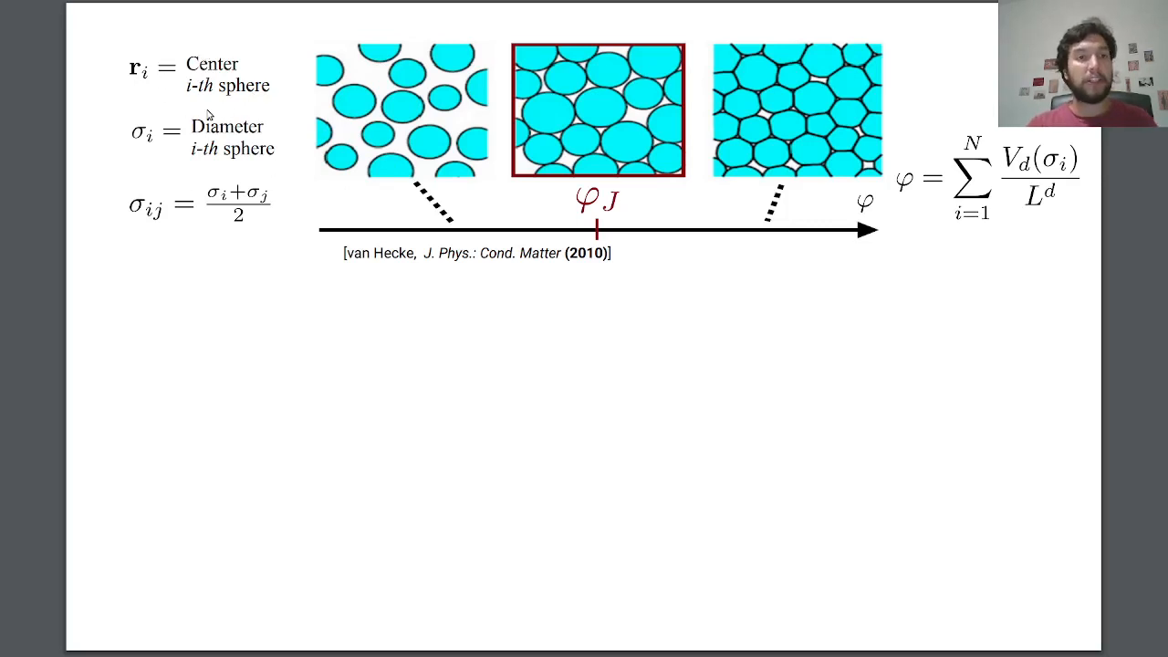
pyautogui.moveTo(473, 222)
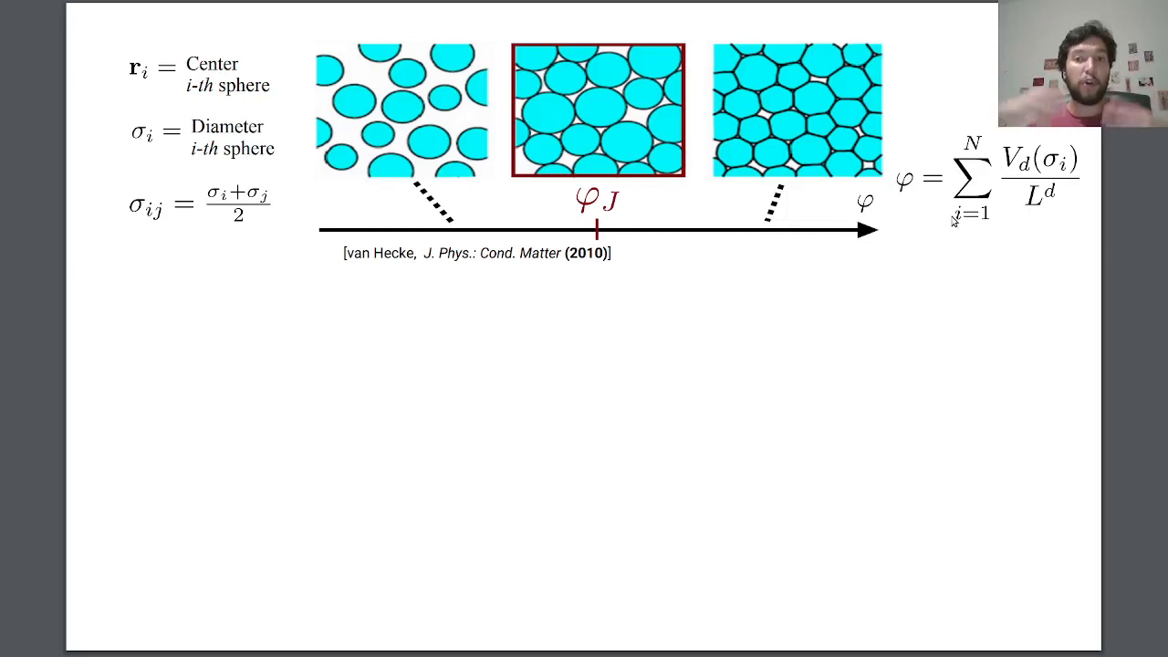
pyautogui.moveTo(1057, 135)
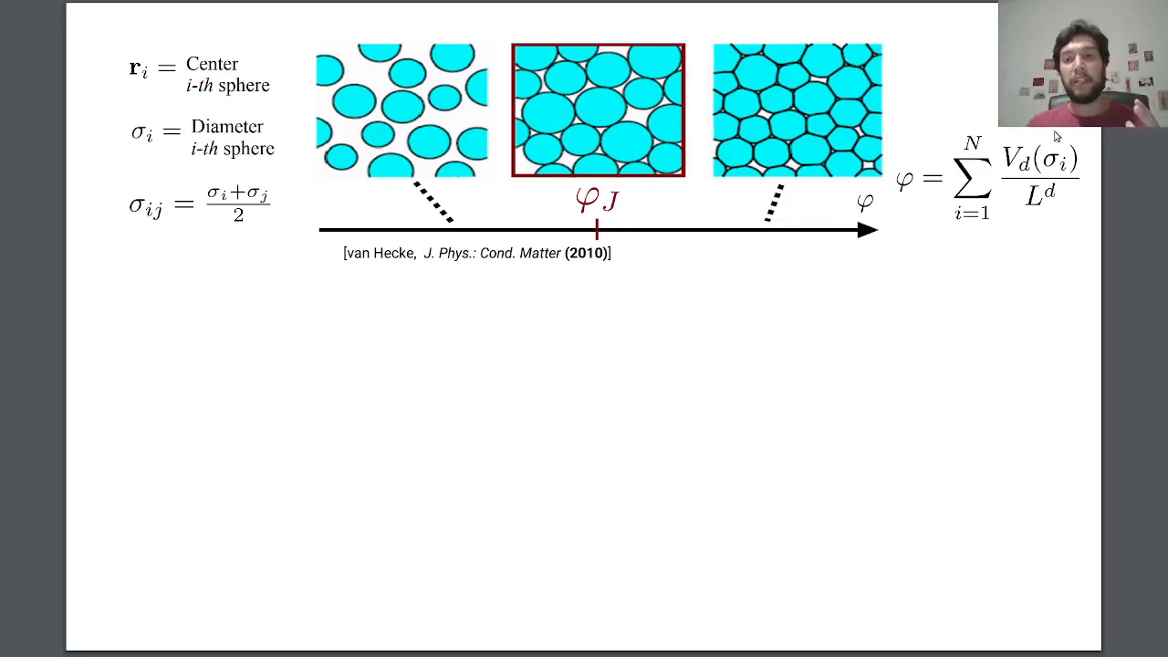
pyautogui.moveTo(997, 161)
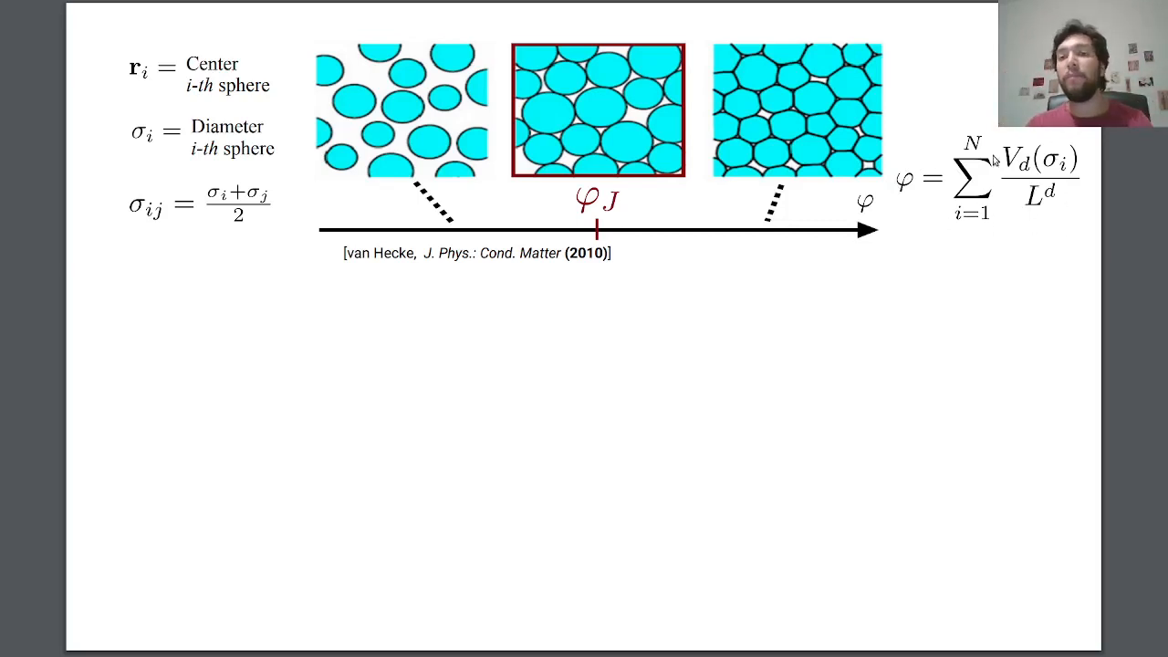
pyautogui.moveTo(1046, 131)
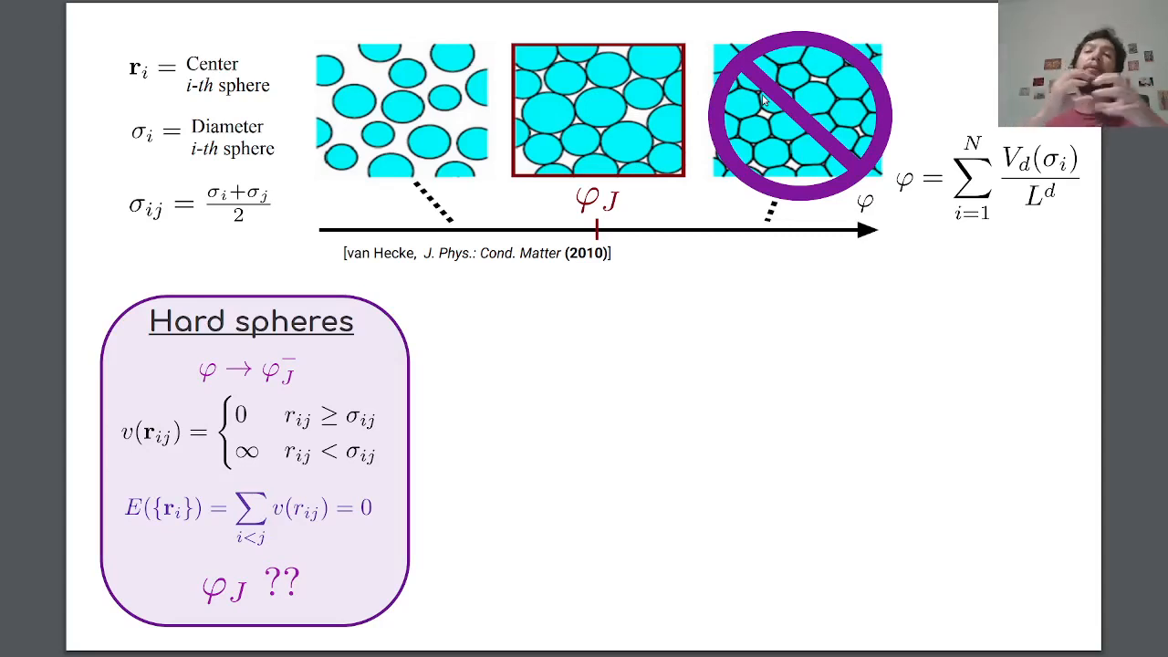
pyautogui.moveTo(598, 269)
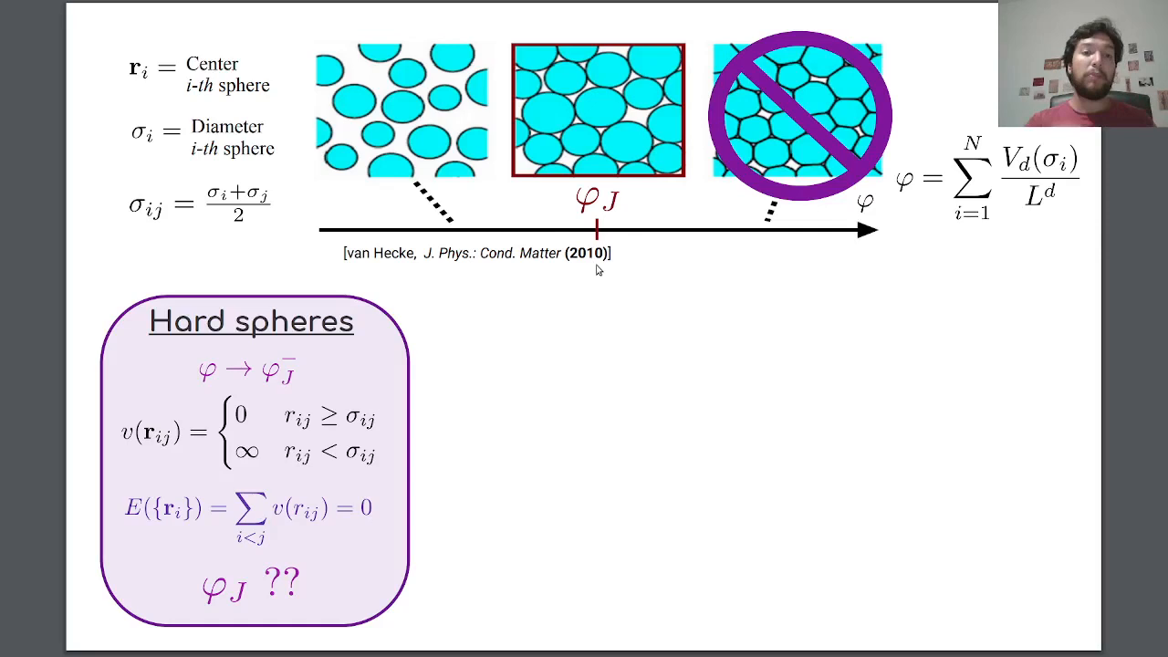
pyautogui.moveTo(657, 40)
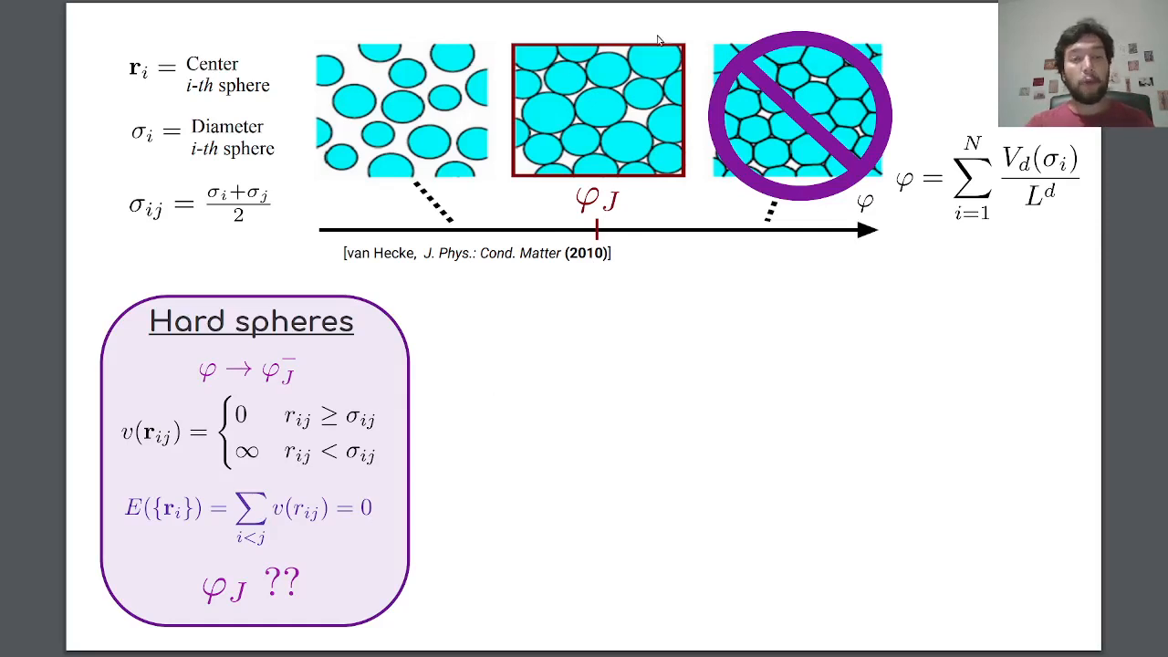
pyautogui.moveTo(544, 177)
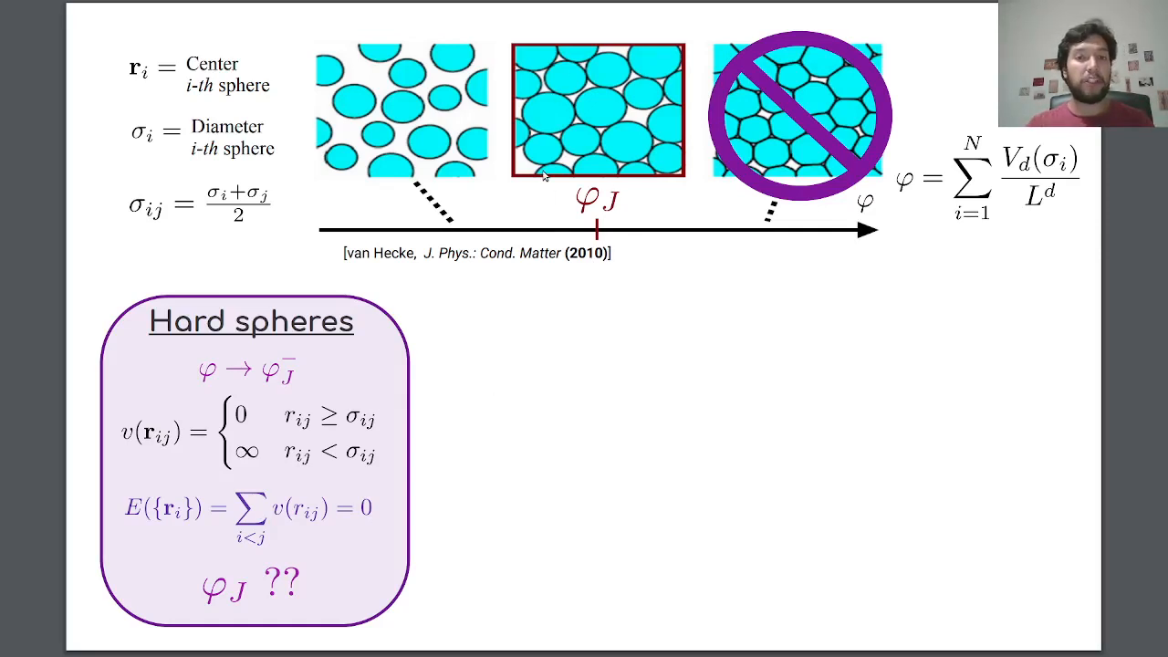
pyautogui.moveTo(244, 354)
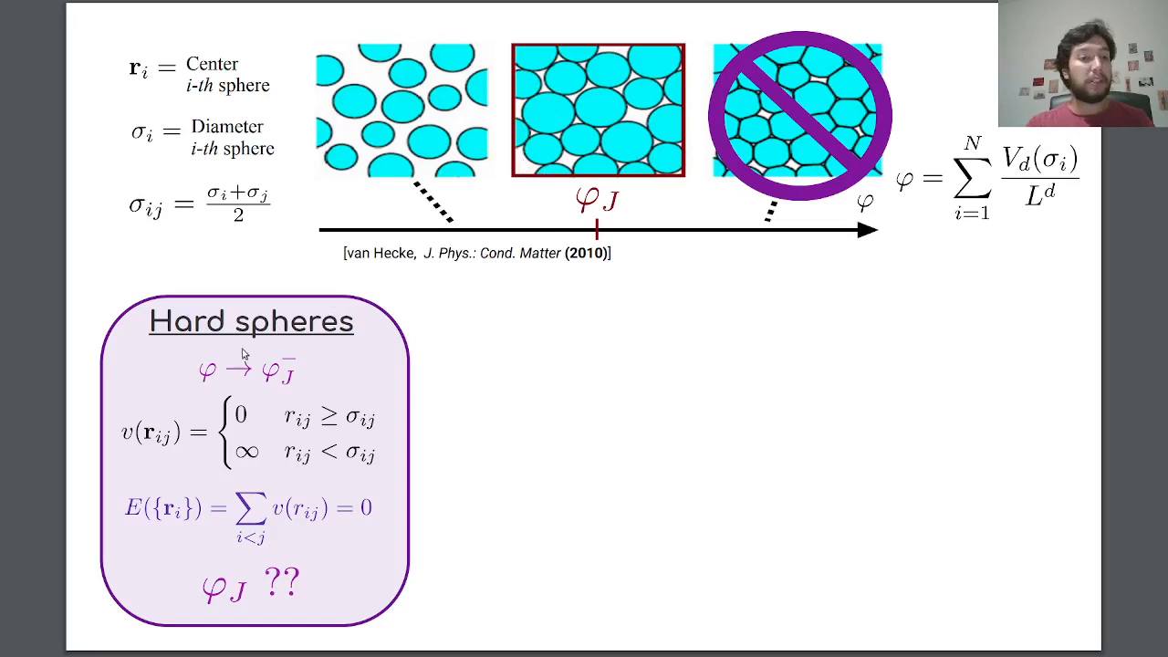
pyautogui.moveTo(205, 448)
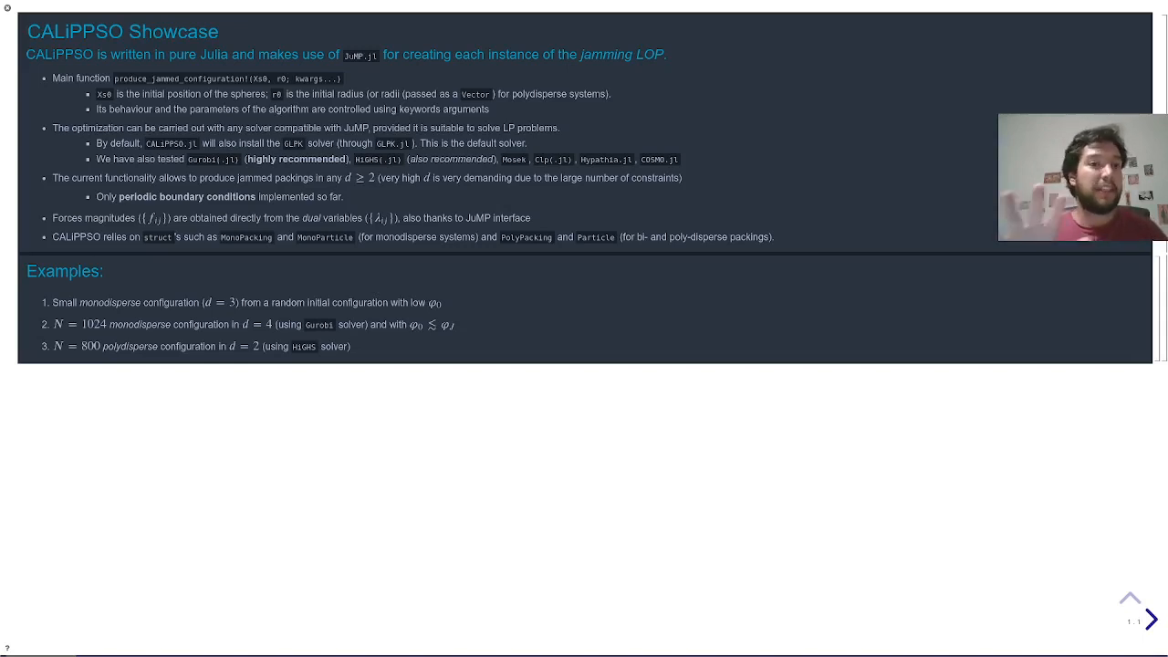
pyautogui.moveTo(555, 193)
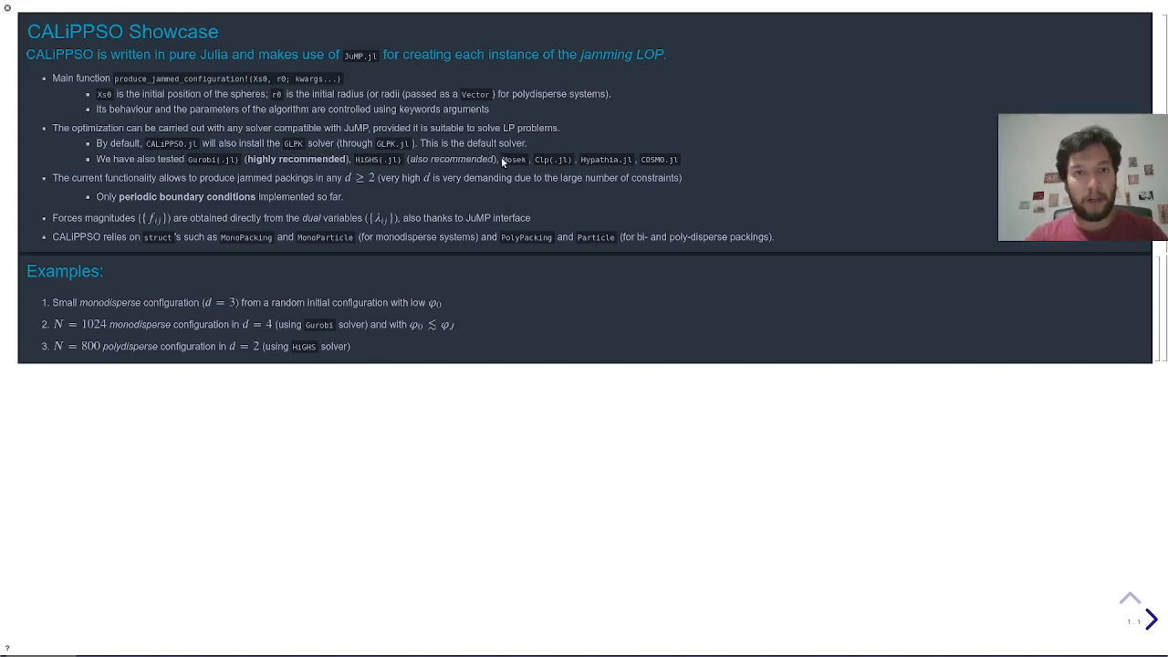
pyautogui.moveTo(431, 191)
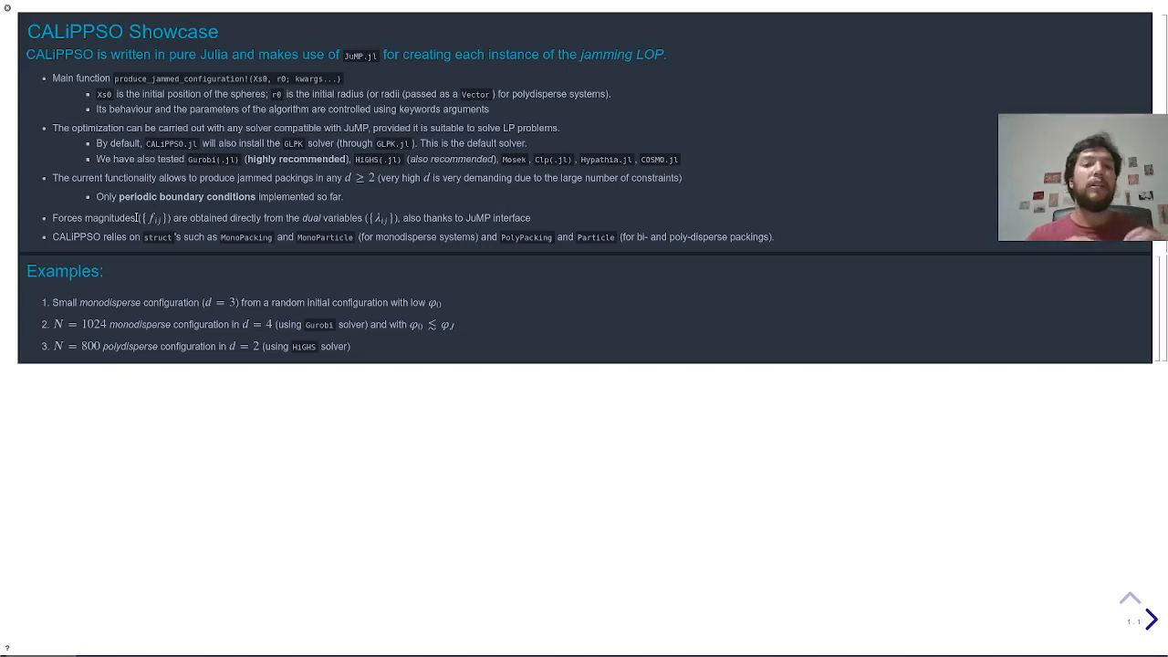
pyautogui.moveTo(285, 207)
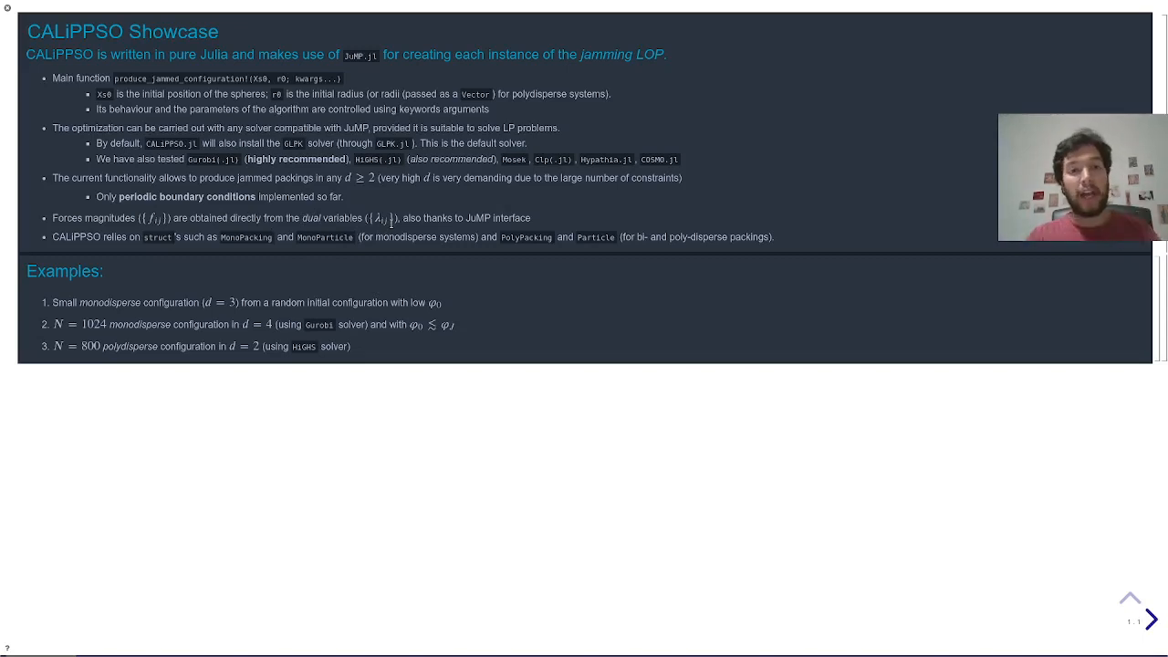
pyautogui.moveTo(541, 212)
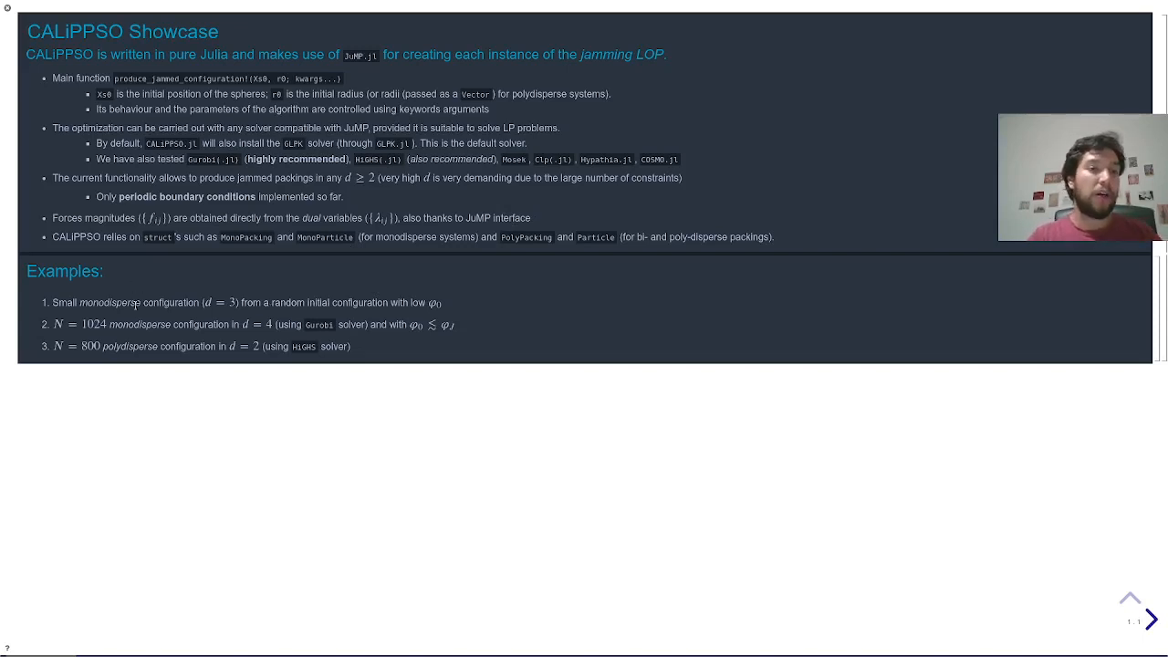
pyautogui.moveTo(139, 279)
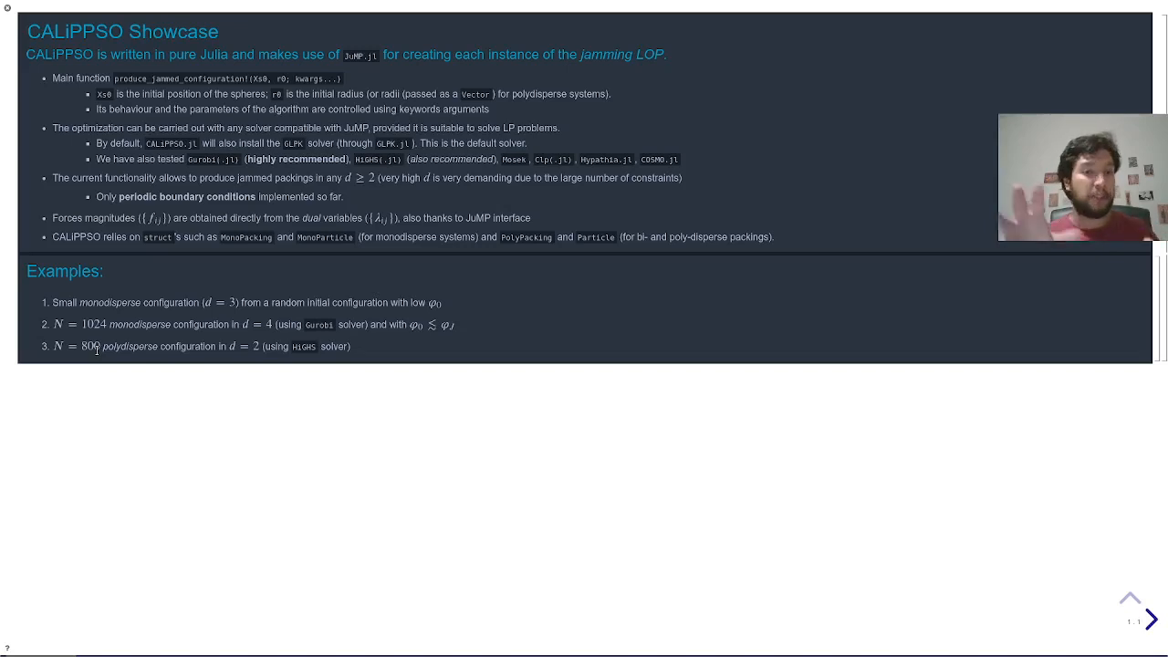
pyautogui.moveTo(183, 299)
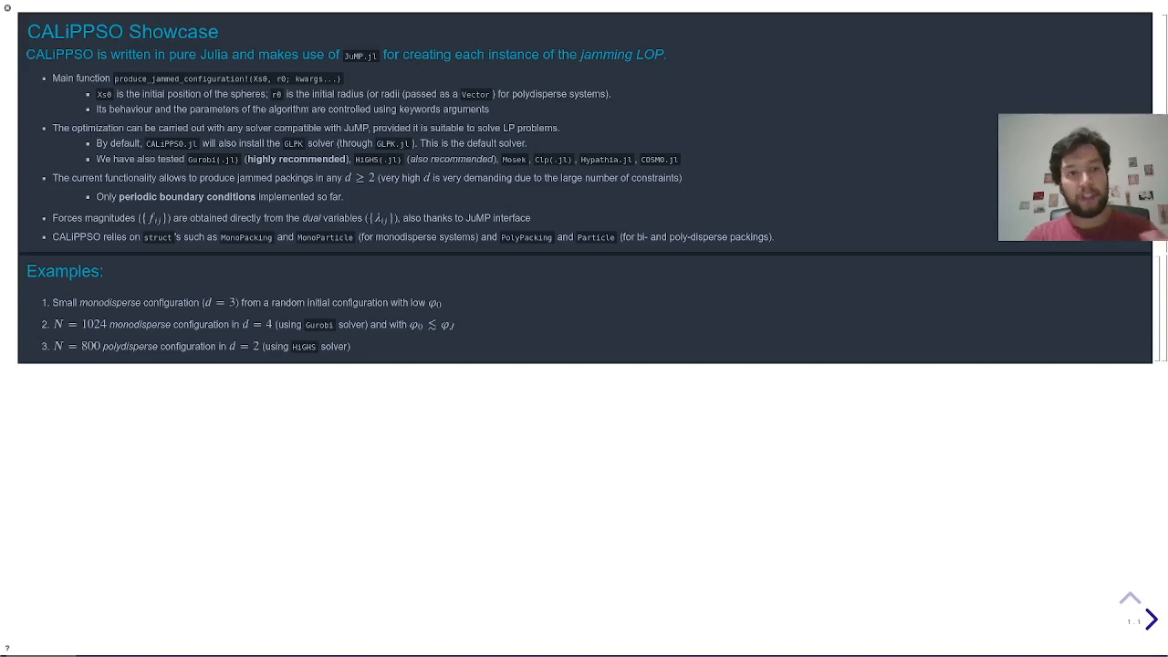
pyautogui.click(1149, 618)
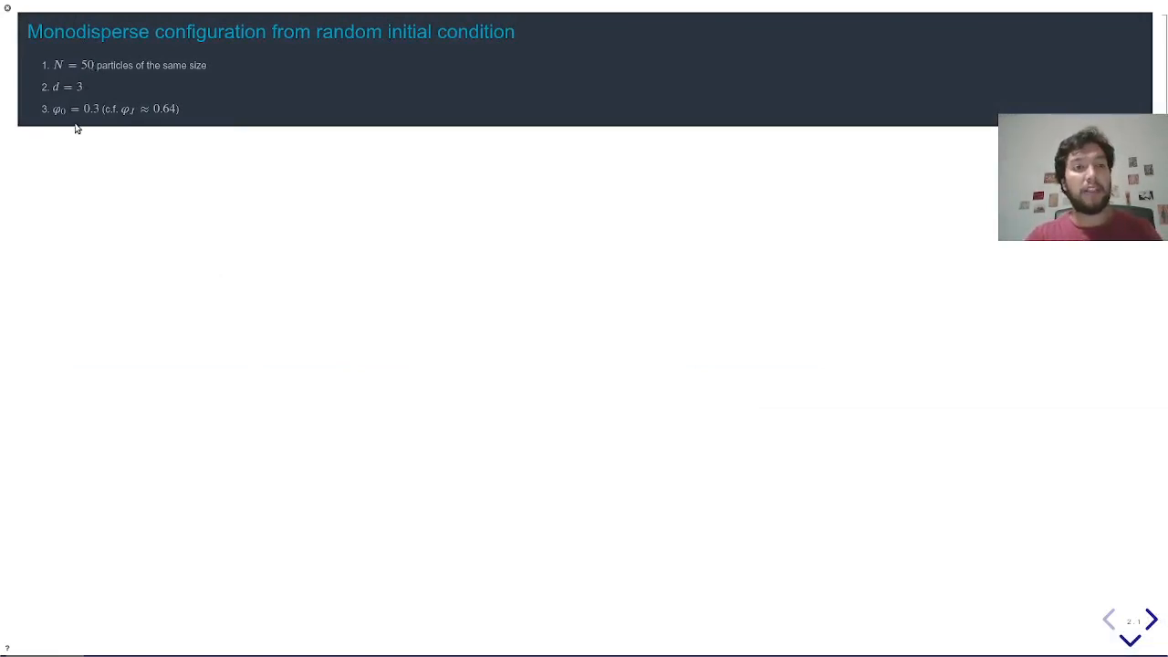
# Step: Advance to the slide on a monodisperse packing from a random initial condition
pyautogui.click(1150, 618)
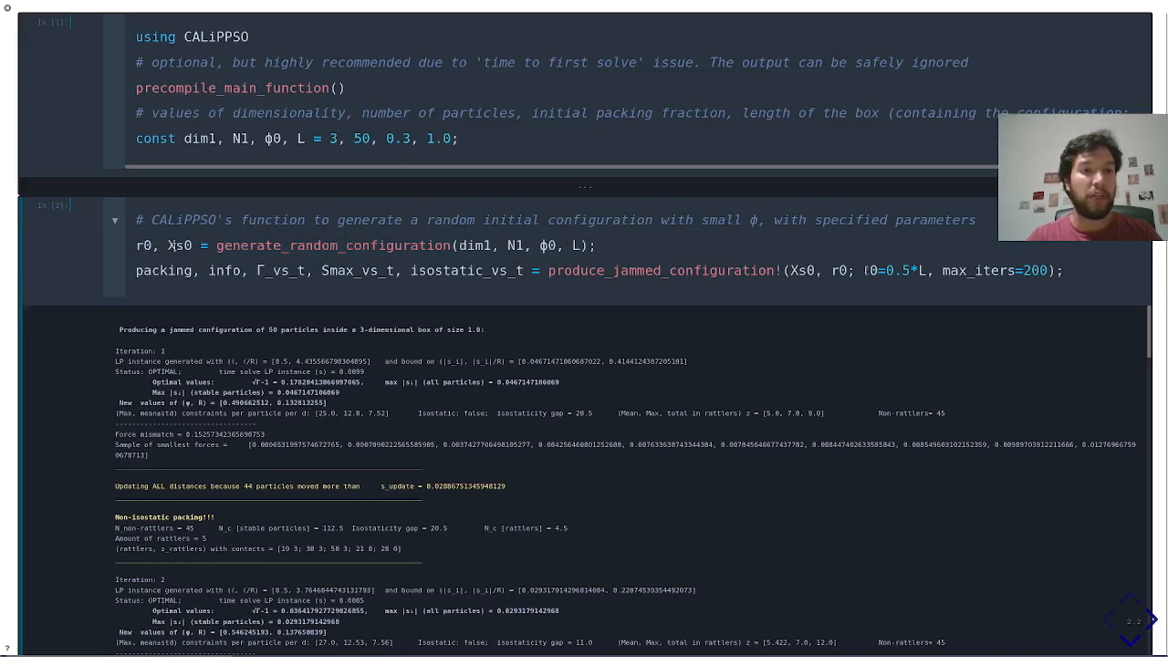
pyautogui.moveTo(623, 316)
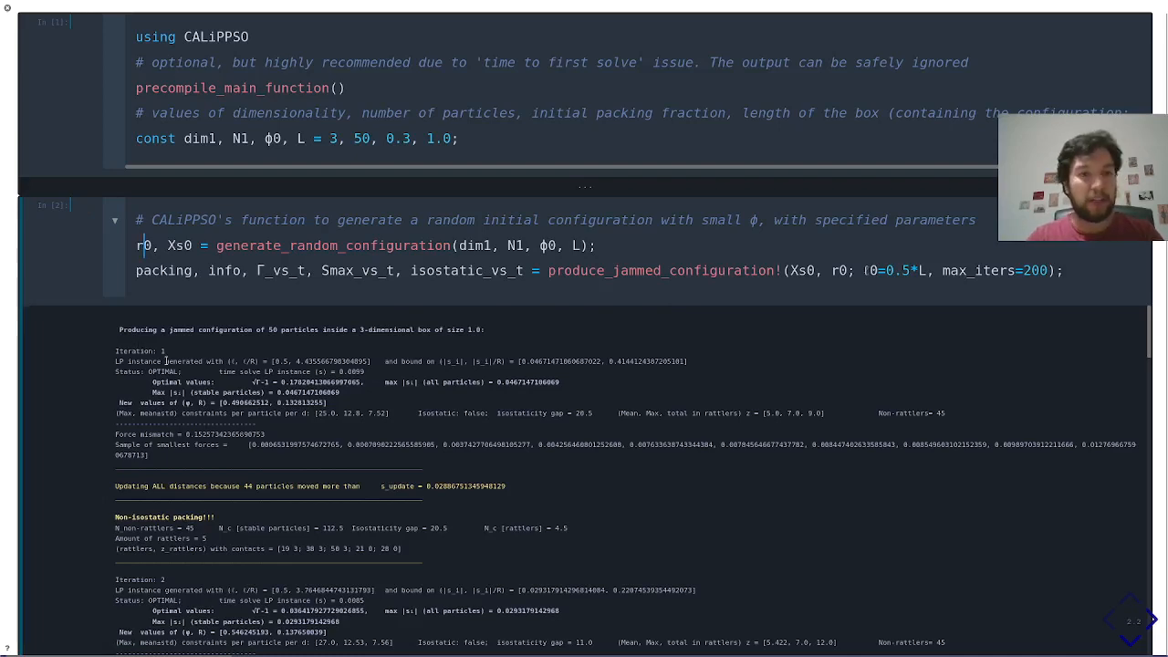
# Step: Scroll through the 50-particle jamming iterations to the convergence summary
pyautogui.scroll(-3)
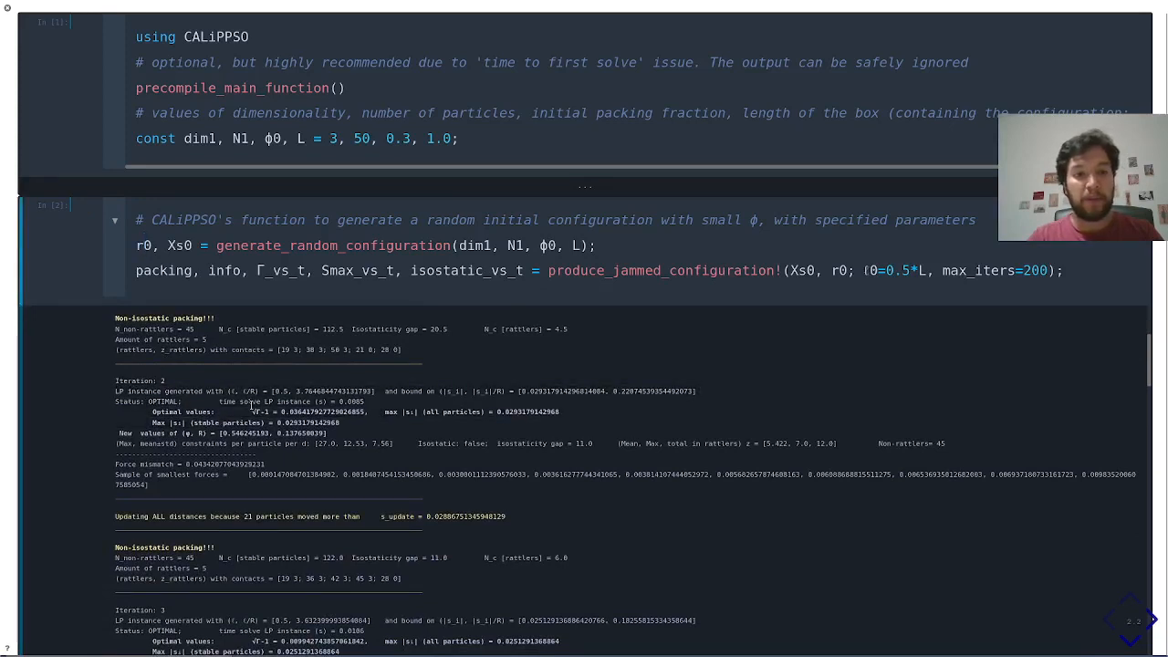
pyautogui.moveTo(342, 424)
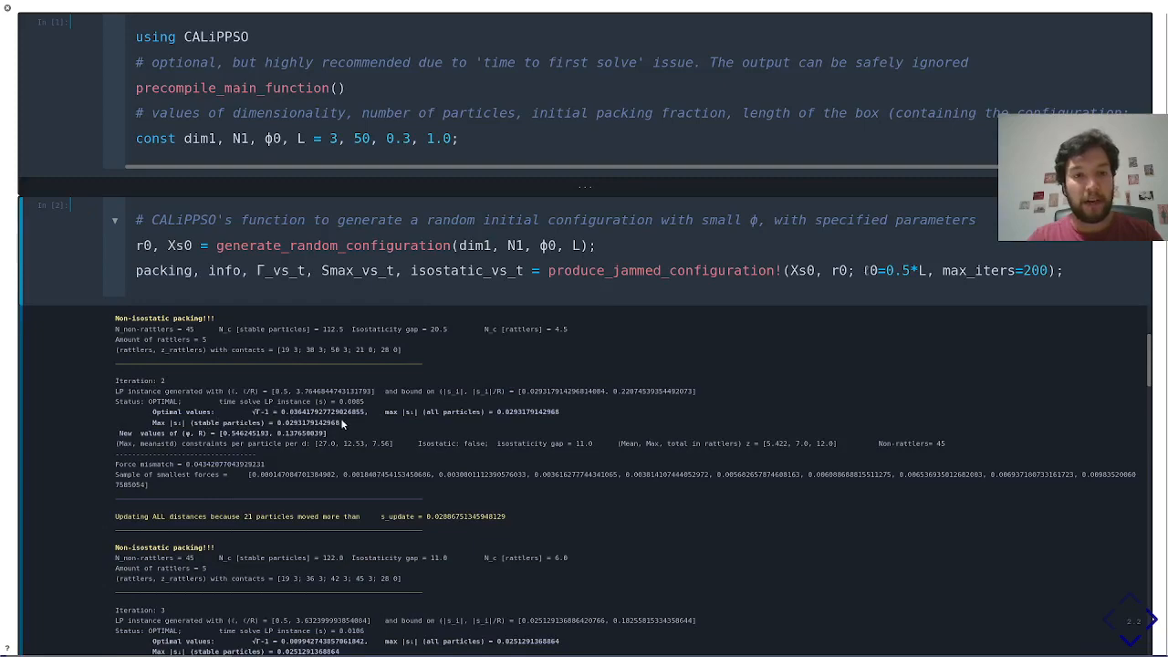
pyautogui.scroll(-3)
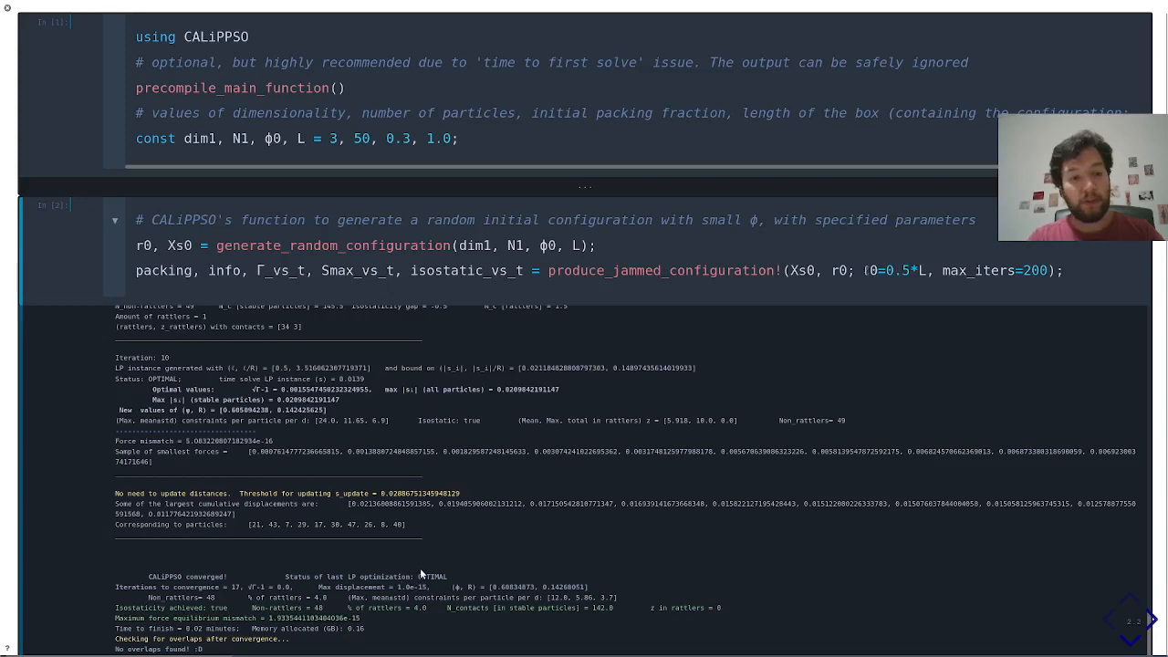
pyautogui.moveTo(212, 597)
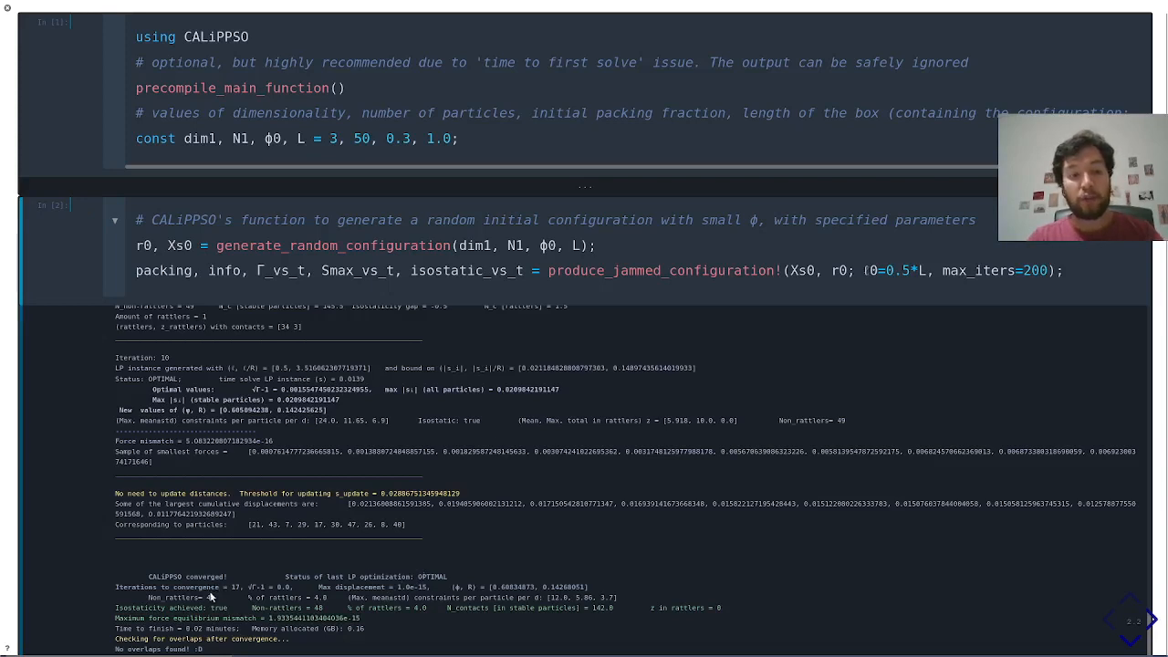
pyautogui.scroll(-3)
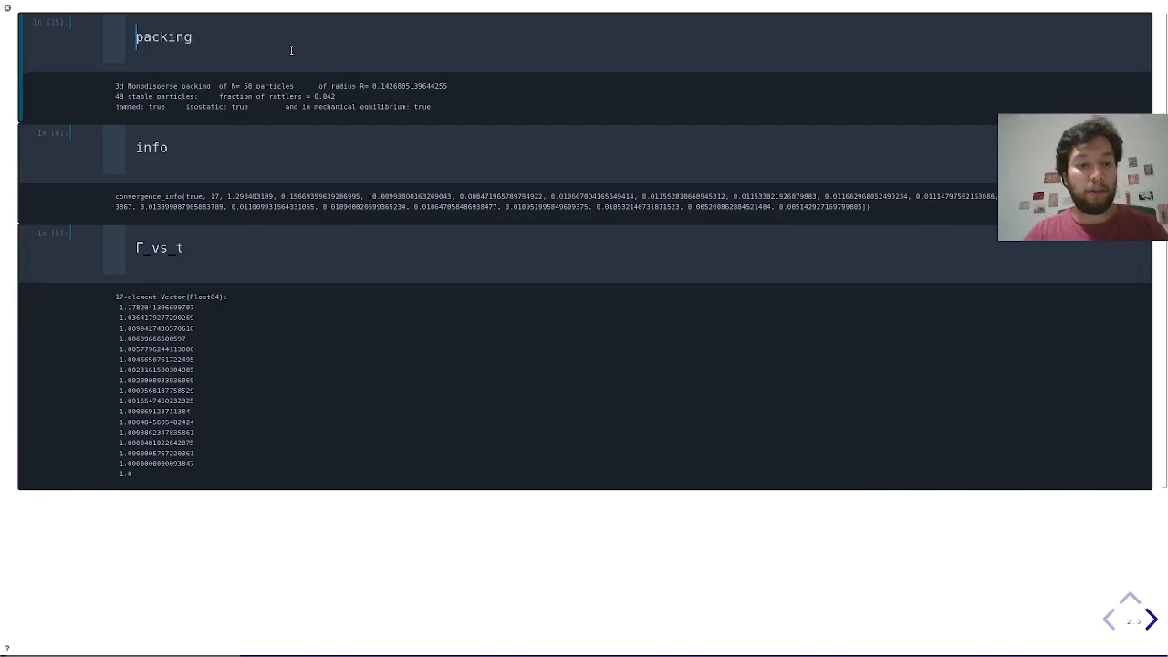
# Step: Confirm is_isostatic(packing) returns (true, 142, 48), then run get_coordination_number(packing)
pyautogui.write('is_isostatic(')
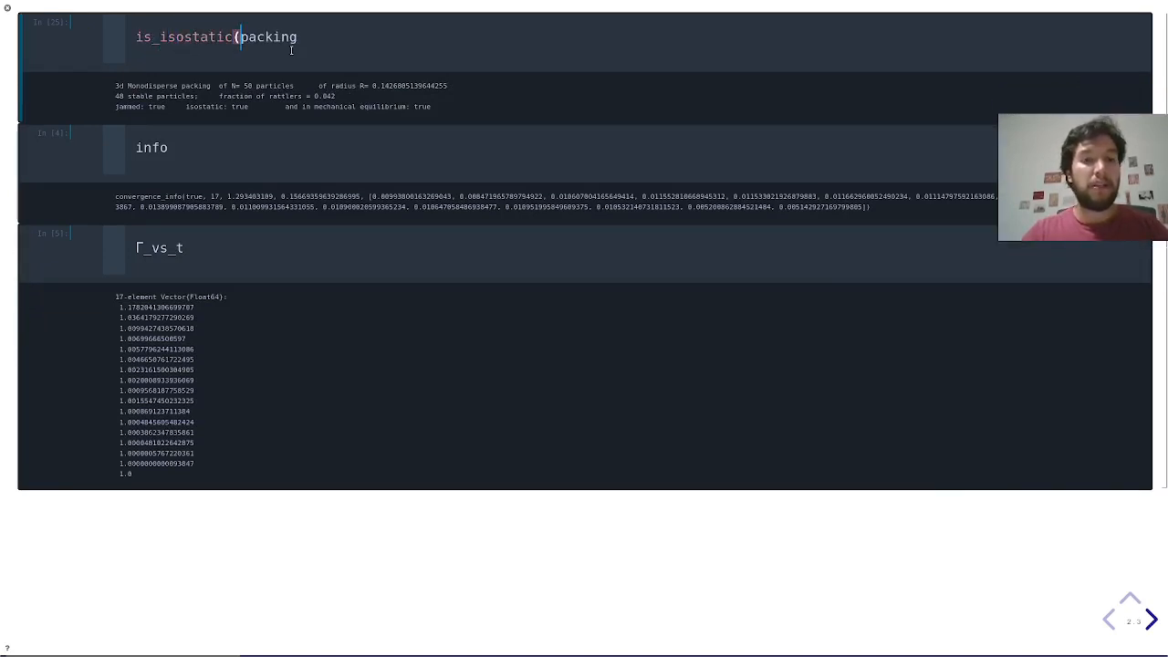
pyautogui.press('Shift+Enter')
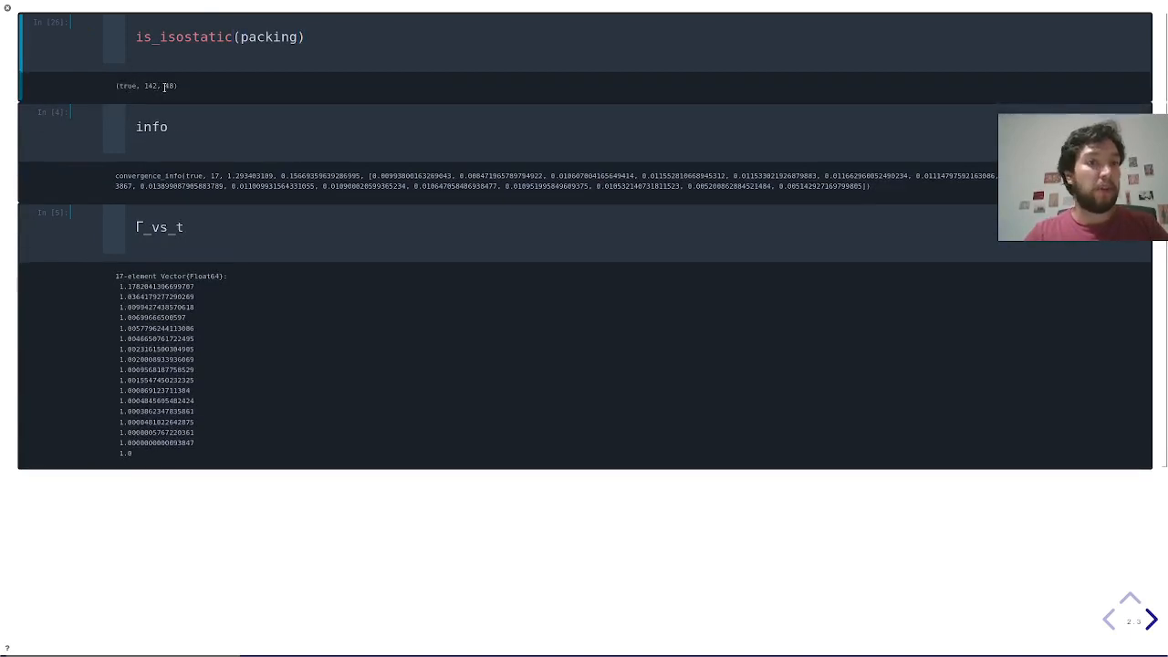
pyautogui.doubleClick(183, 36)
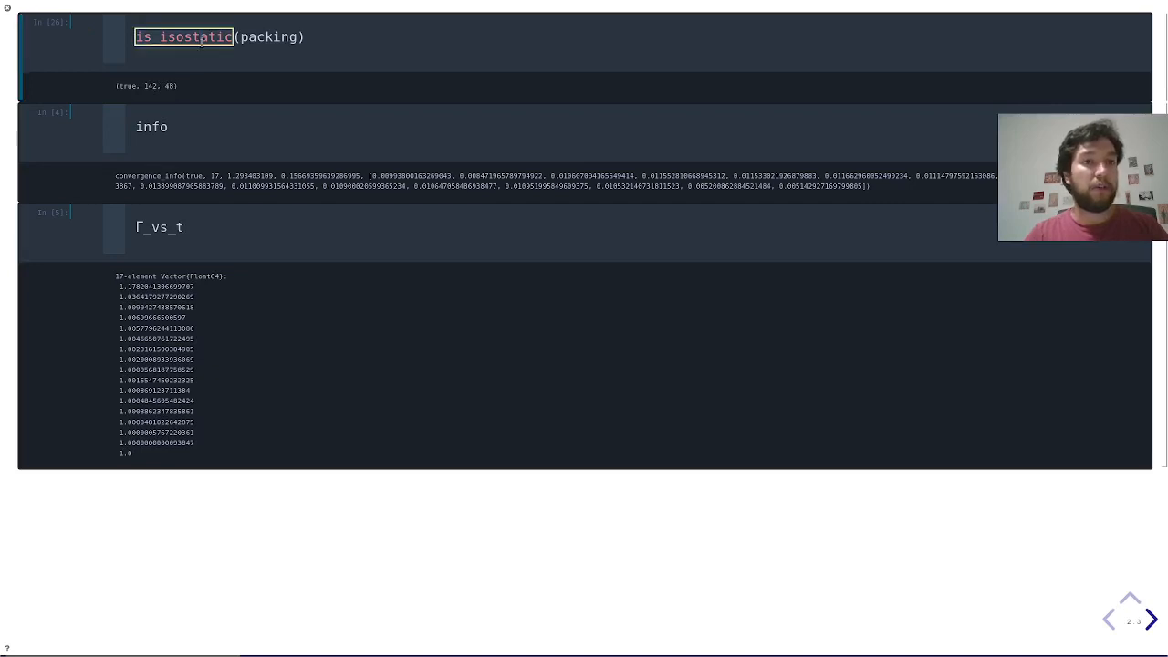
pyautogui.write('get(packing')
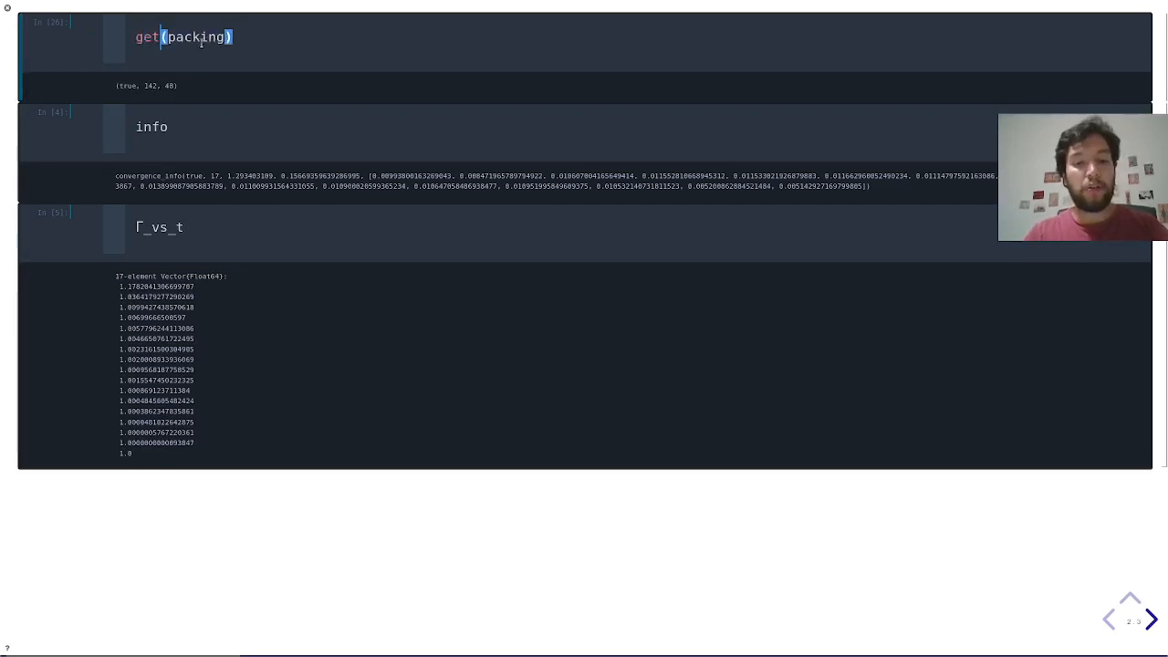
pyautogui.write('_c')
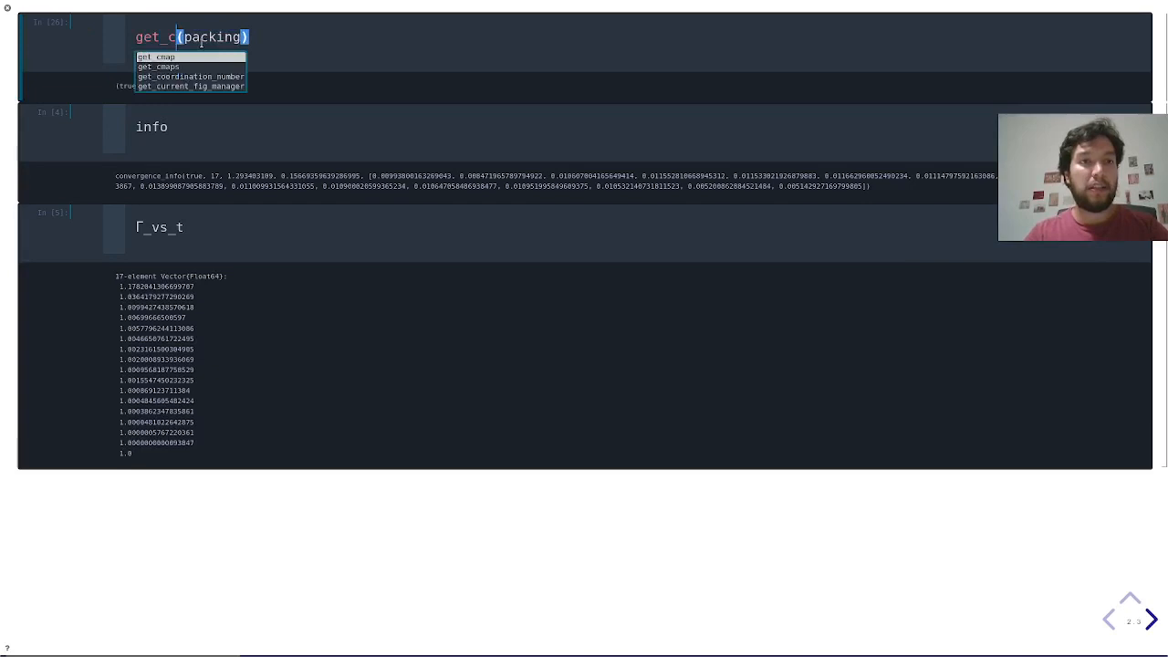
pyautogui.click(190, 76)
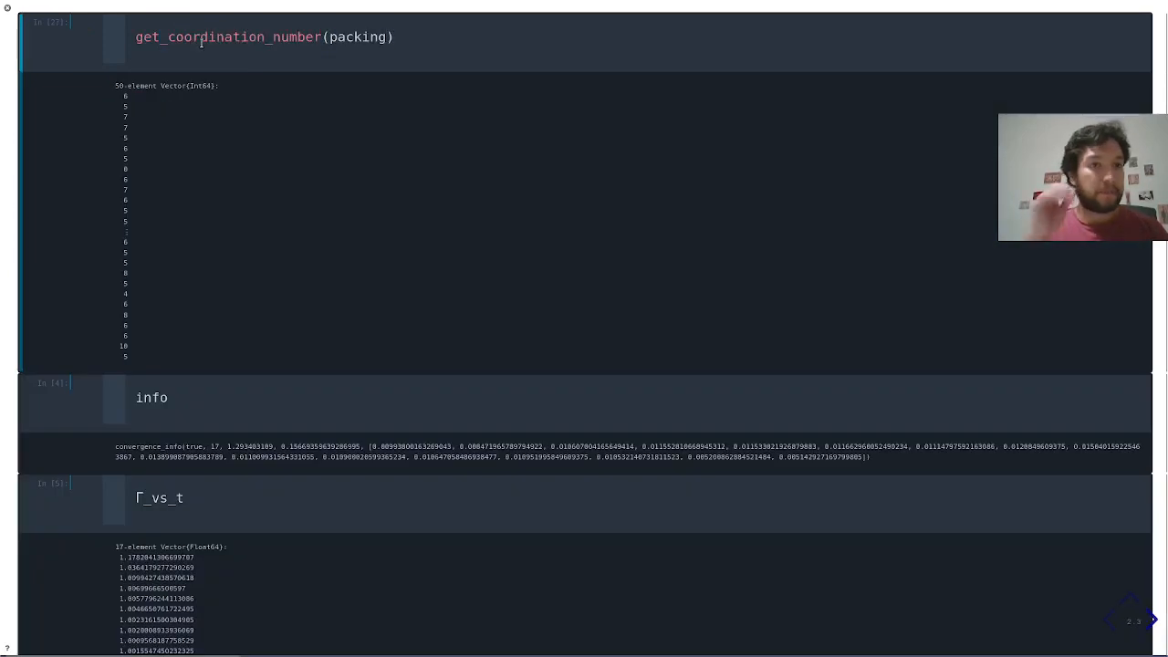
pyautogui.moveTo(133, 96)
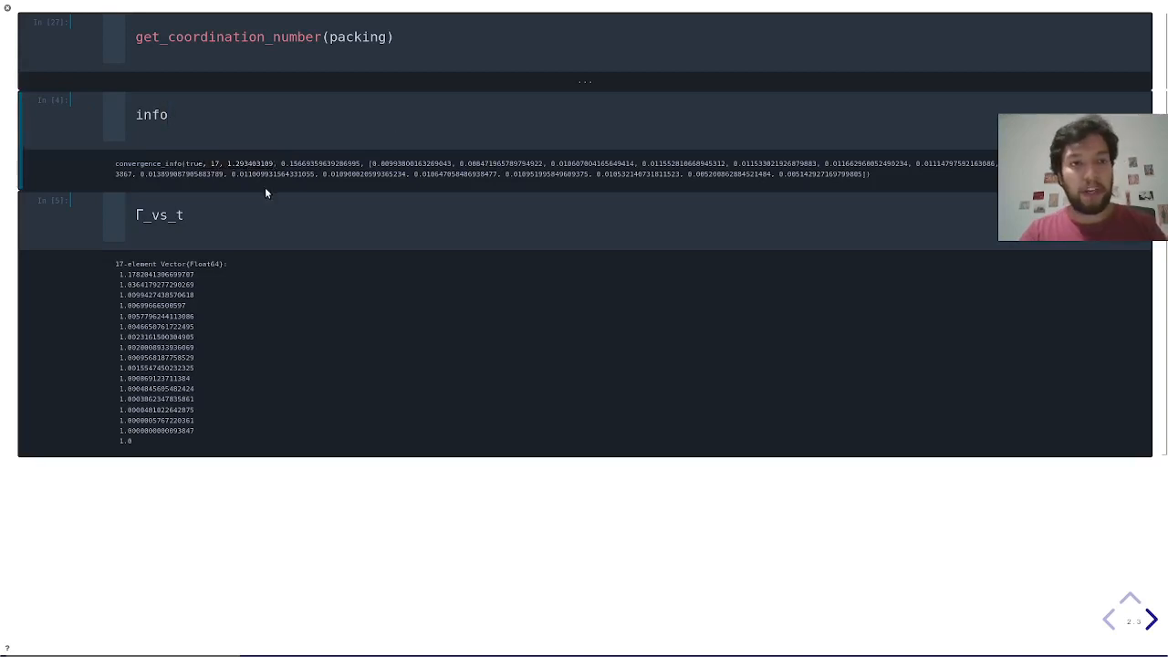
pyautogui.click(185, 216)
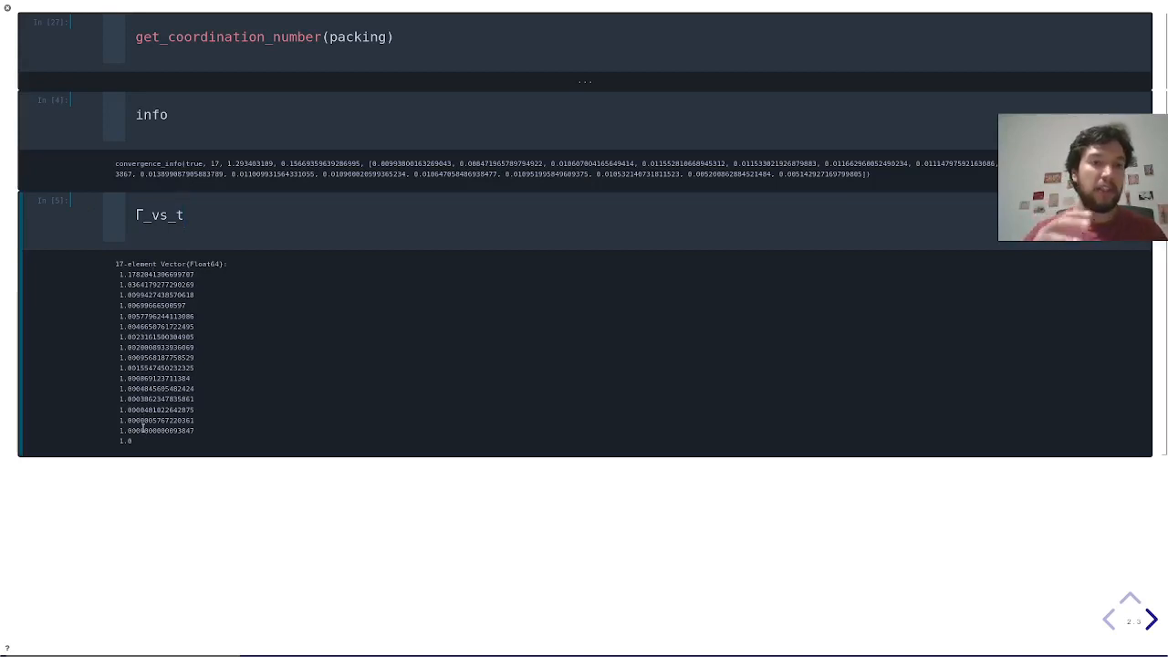
pyautogui.click(184, 214)
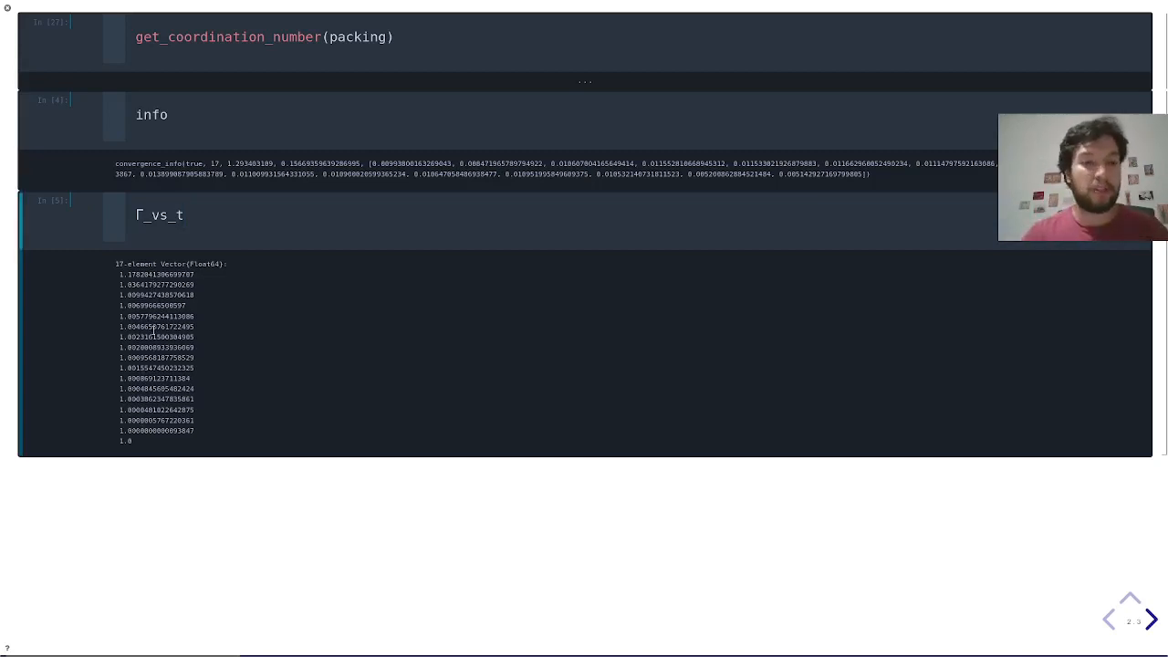
pyautogui.click(1151, 619)
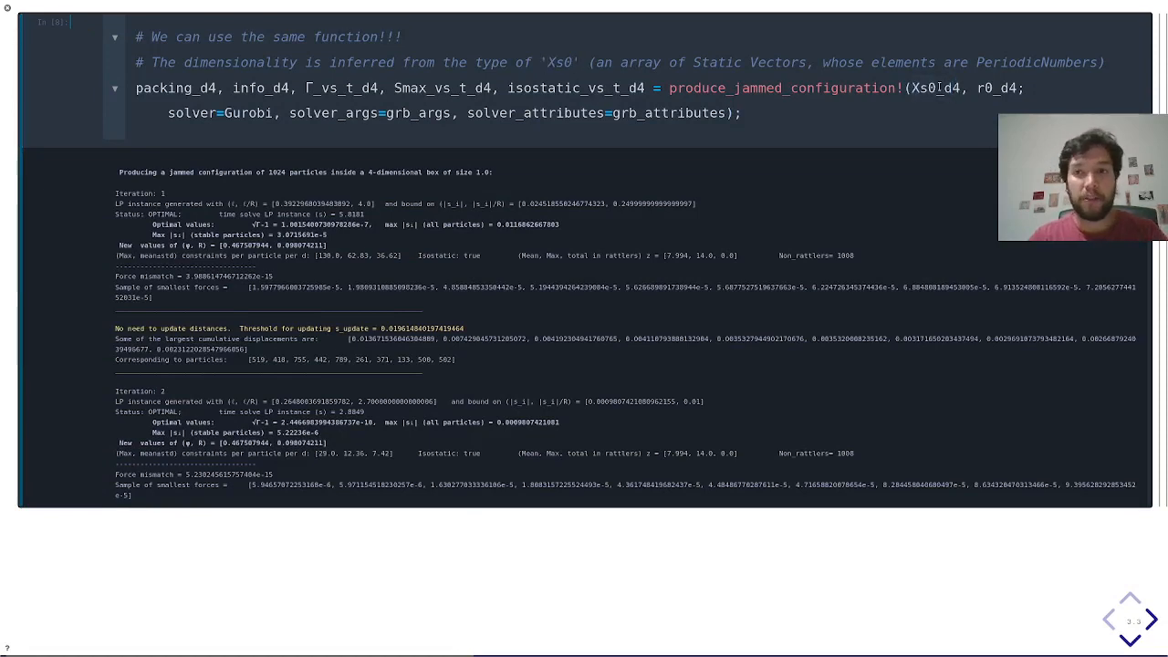
pyautogui.moveTo(523, 273)
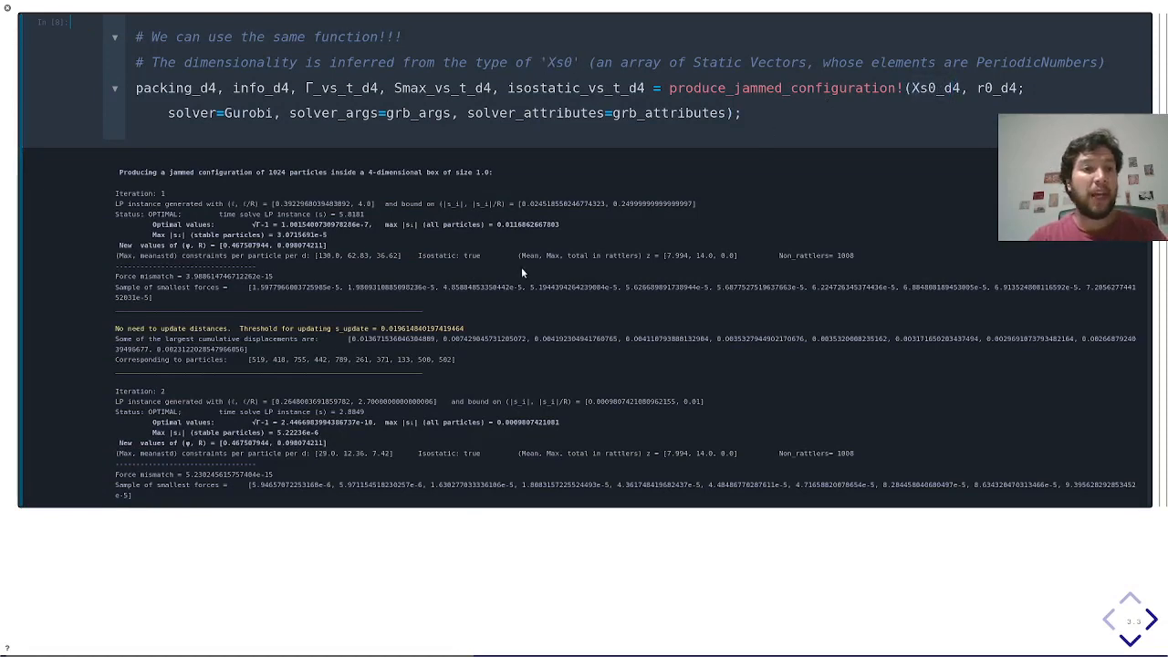
# Step: Scroll to the 4D, 1024-particle run's converged summary showing 7 iterations and no overlaps
pyautogui.scroll(-3)
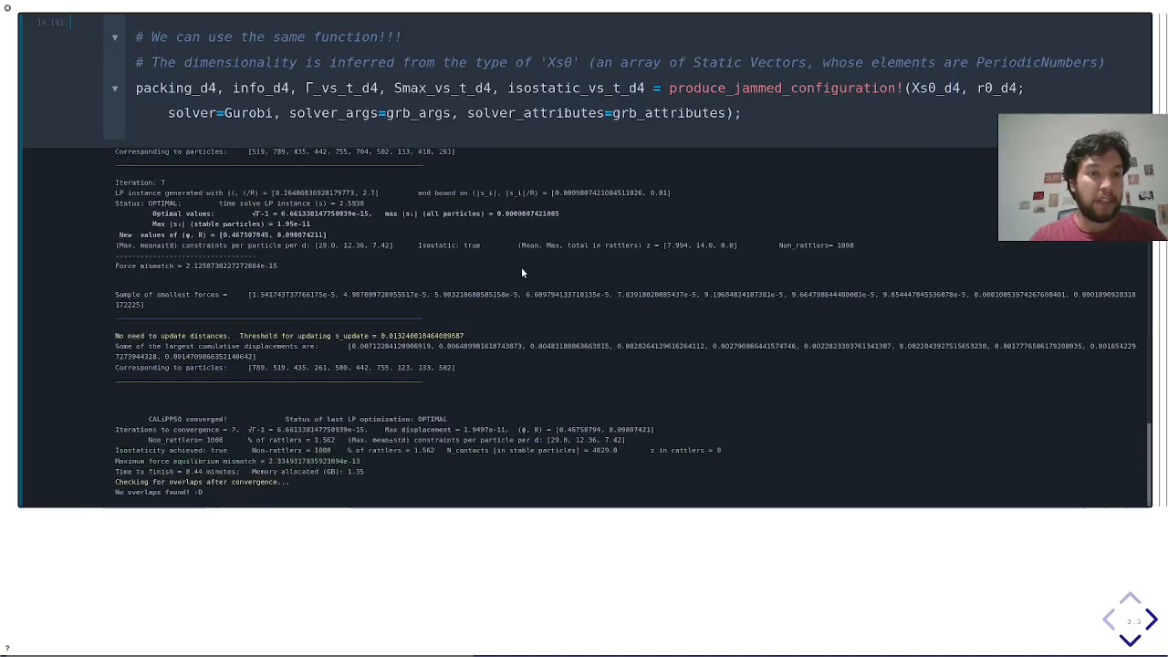
pyautogui.moveTo(123, 405)
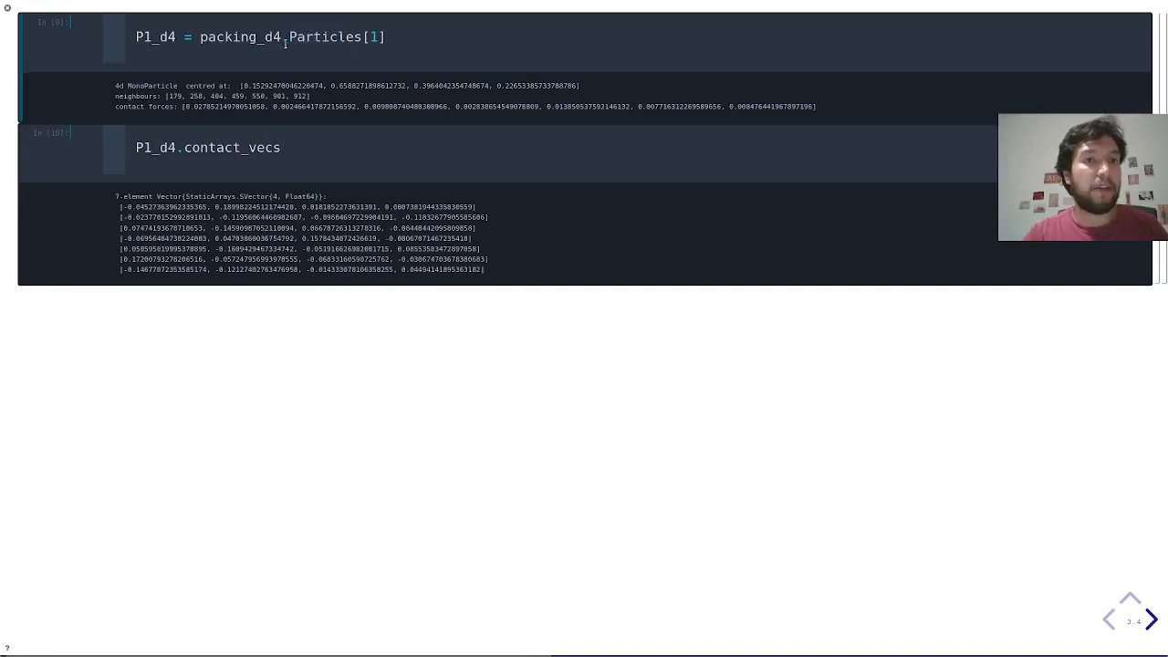
# Step: View P1_d4 = packing_d4.Particles[1] and its seven contact vectors
pyautogui.doubleClick(374, 36)
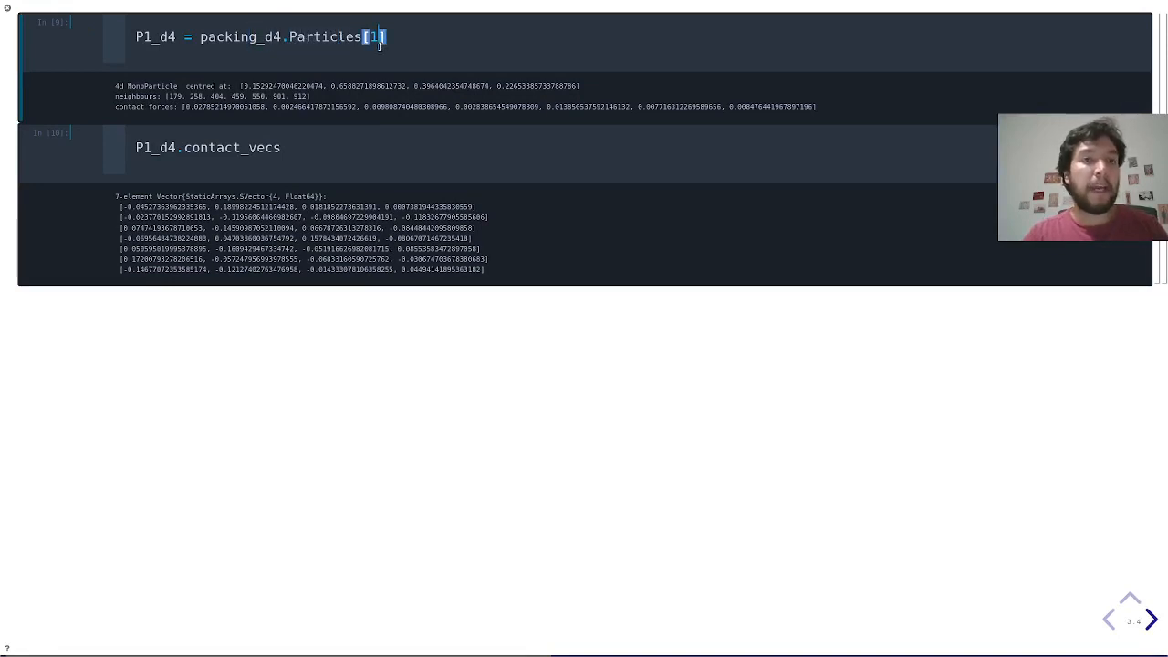
pyautogui.moveTo(168, 95)
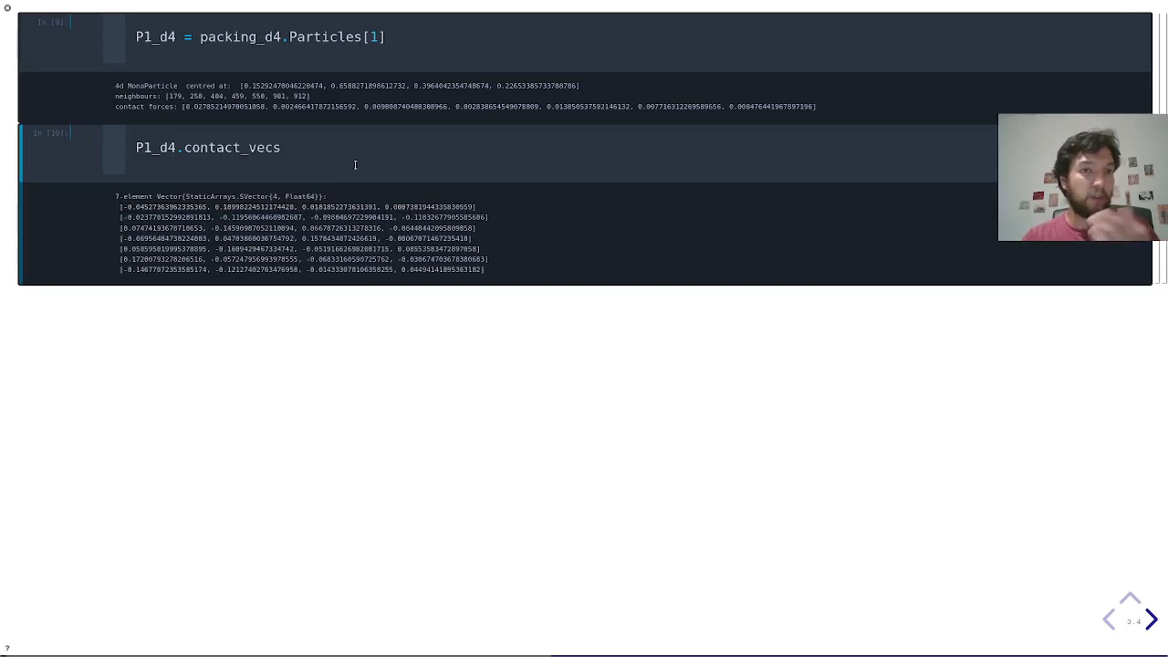
pyautogui.click(1150, 618)
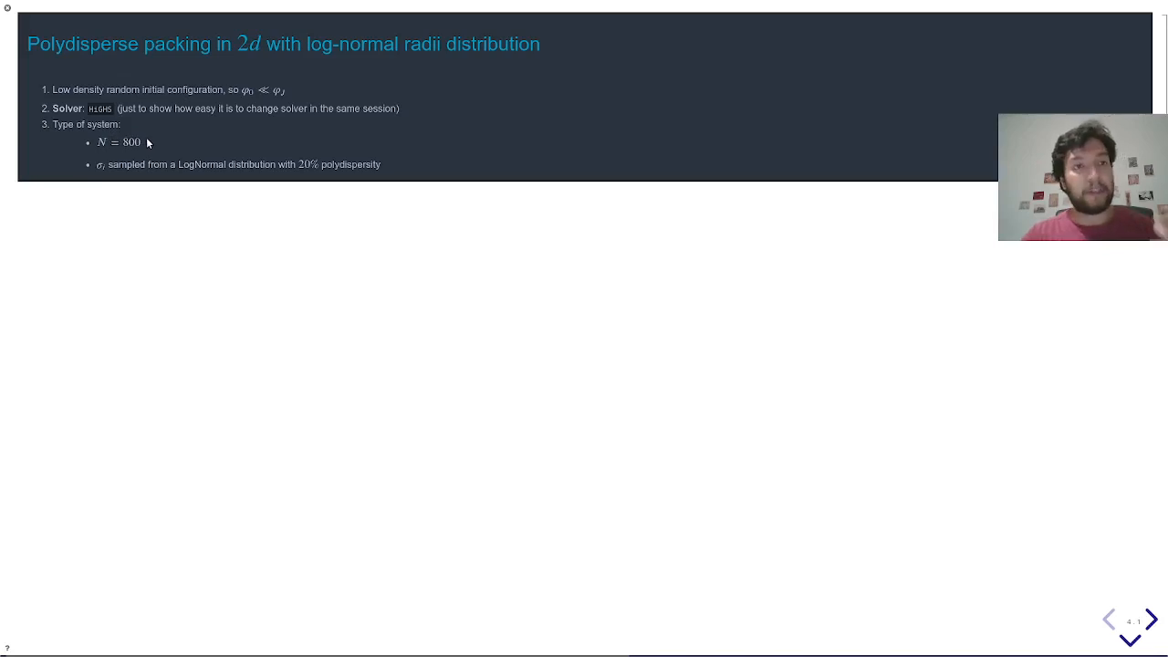
# Step: Advance to the polydisperse 2D slide with N=800, log-normal radii and HiGHS
pyautogui.click(1151, 619)
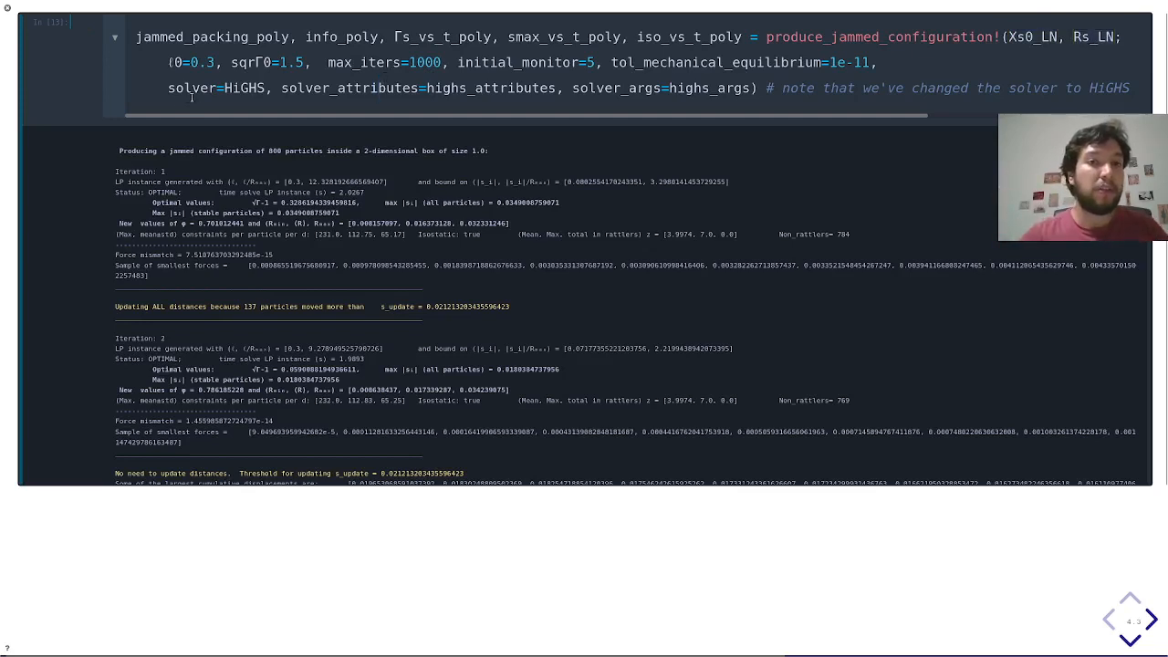
# Step: Scroll through the HiGHS run's output to iterations near 130
pyautogui.hscroll(3)
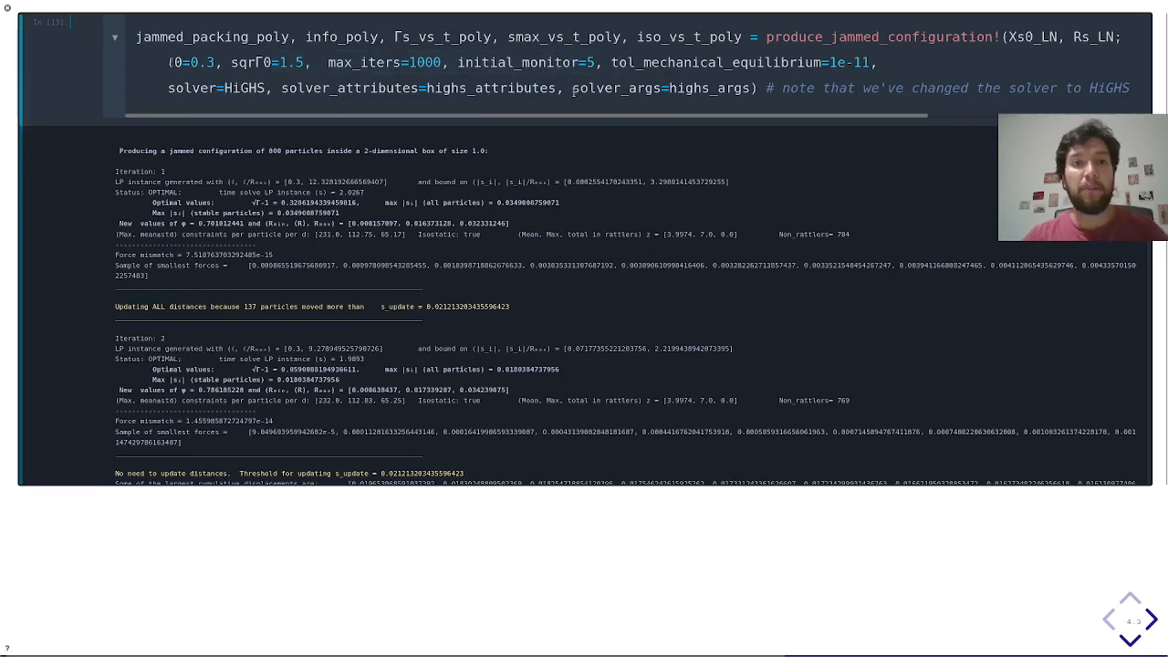
pyautogui.scroll(-3)
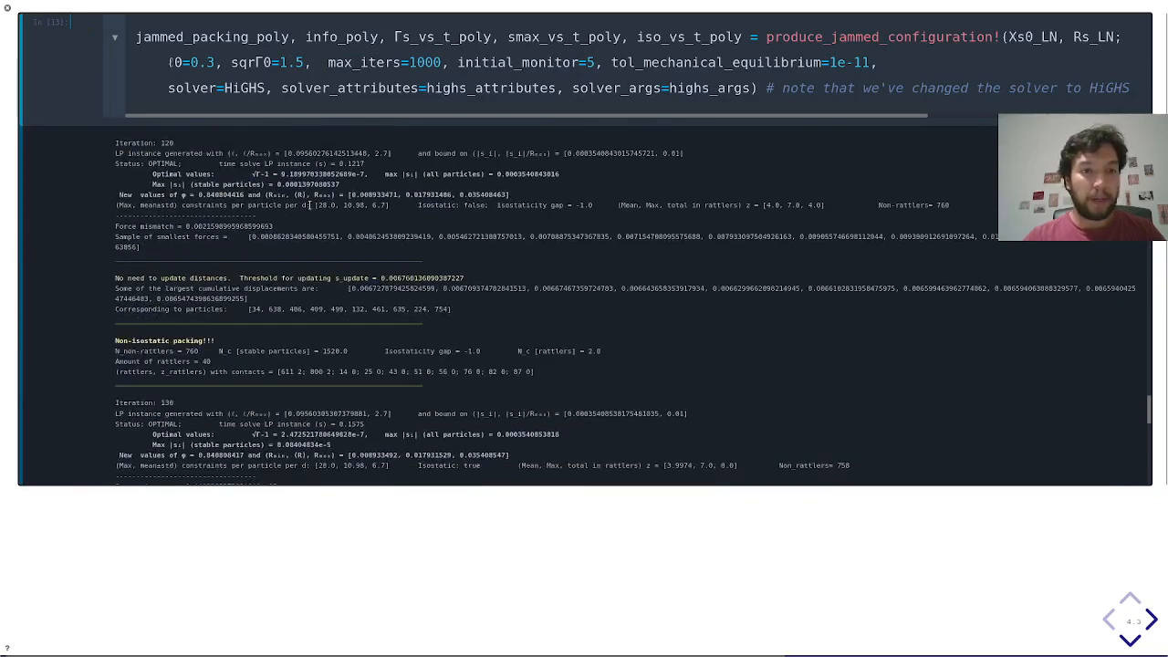
pyautogui.scroll(-3)
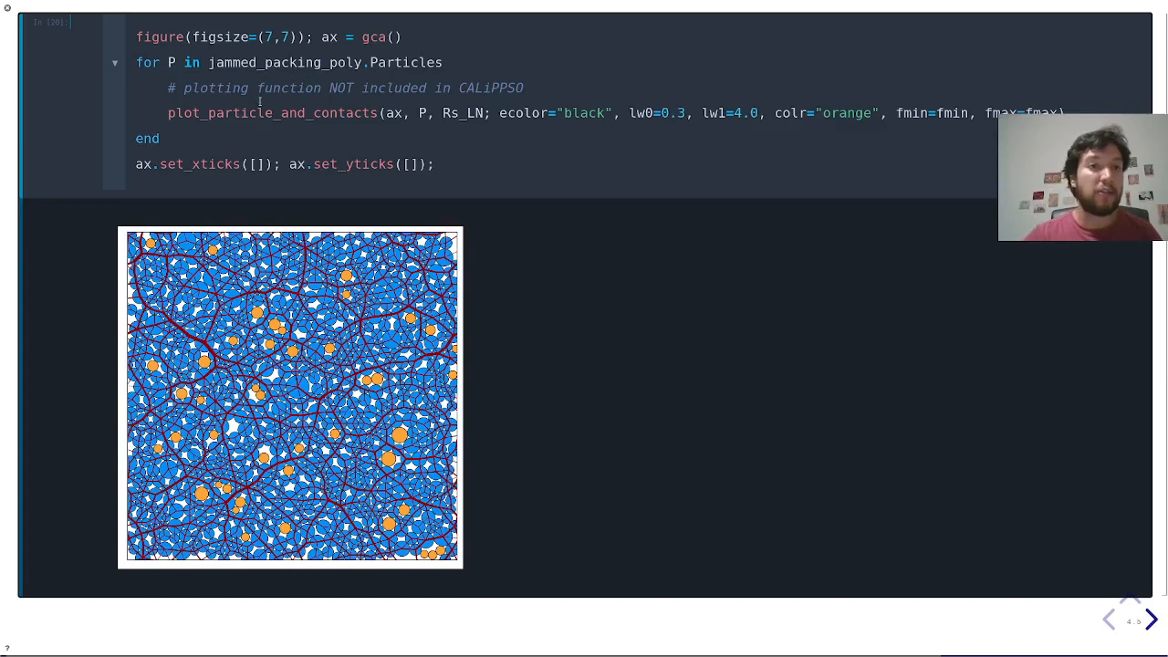
pyautogui.moveTo(281, 66)
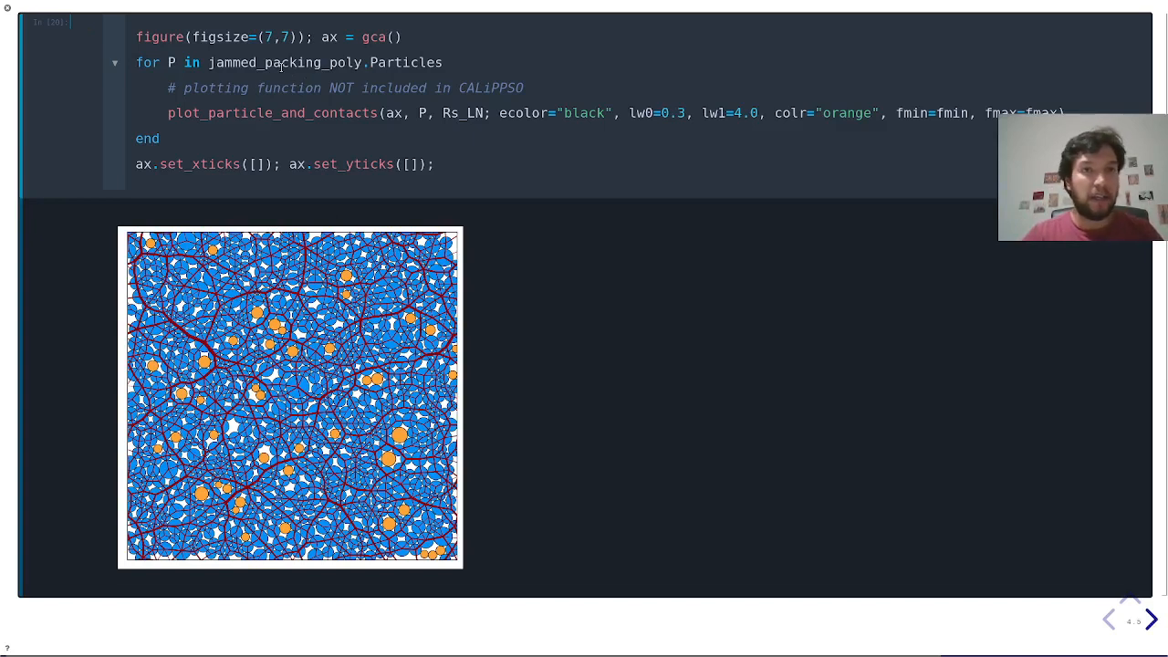